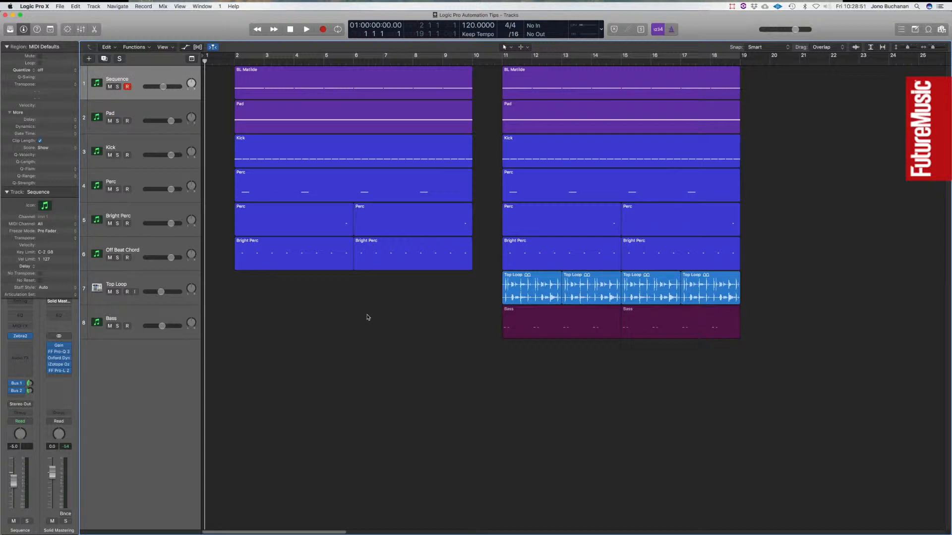
- Play the arrangement through once from the start to hear the current mix
left_click(306, 29)
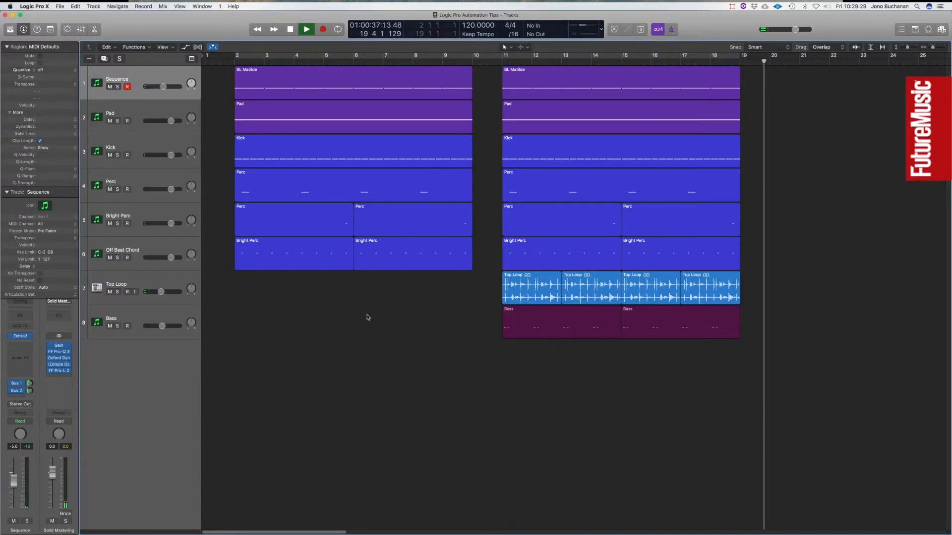
left_click(289, 28)
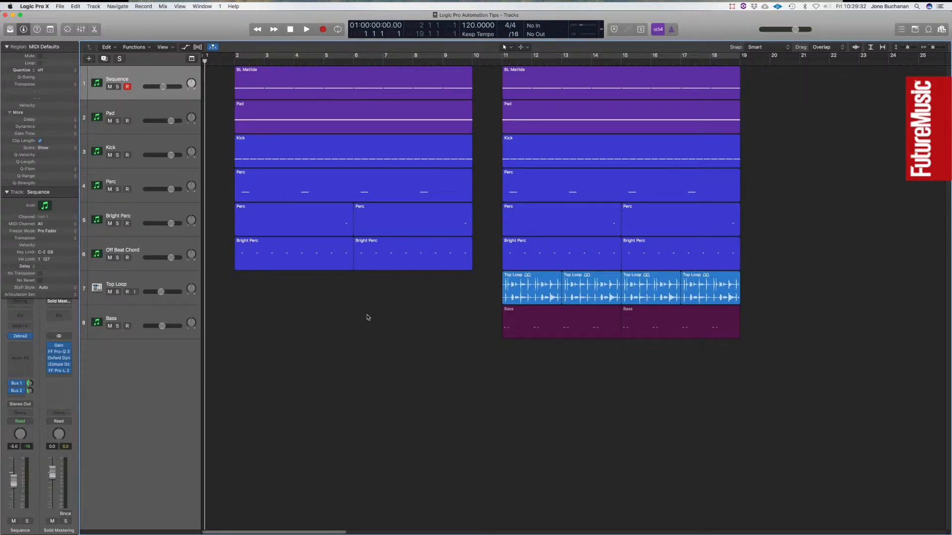
- Select the Pad track with its regions and bring up its FilterFreak plugin window
left_click(112, 117)
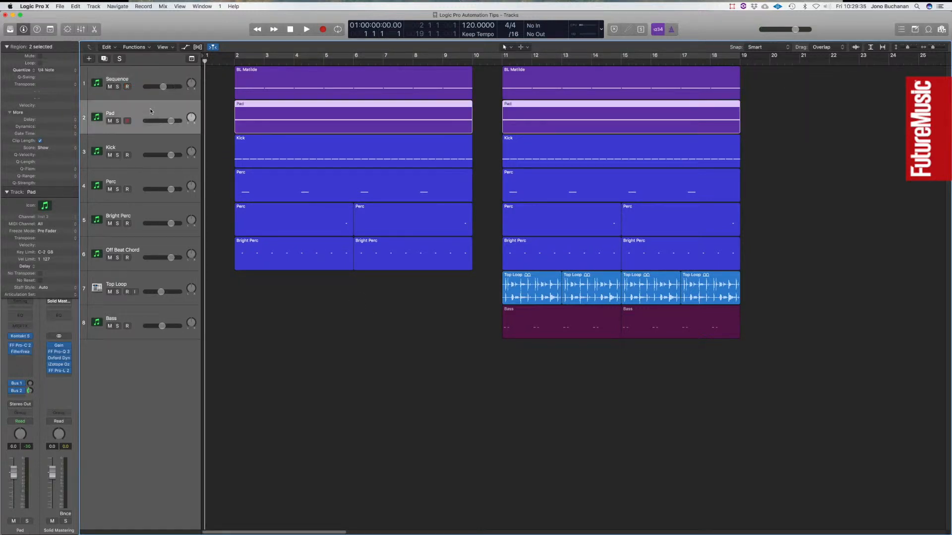
left_click(20, 352)
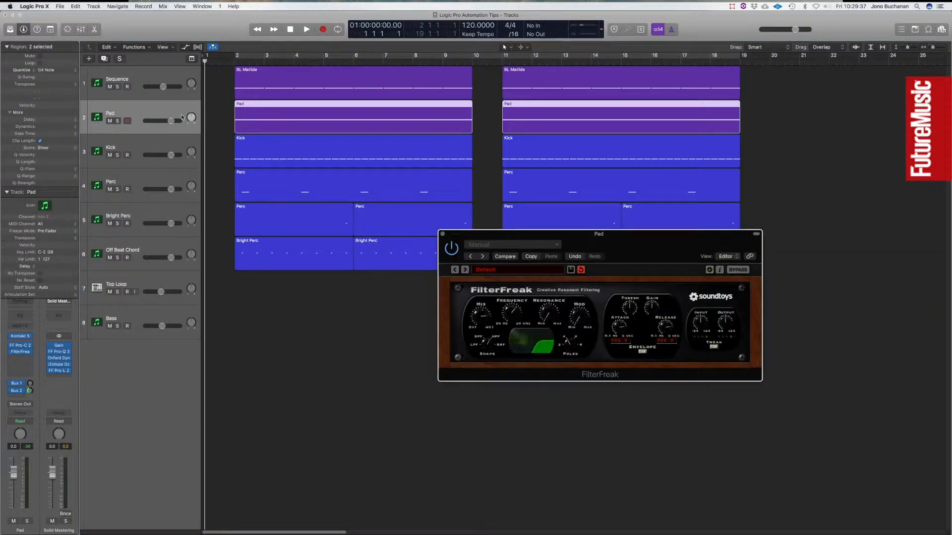
left_click_drag(599, 234, 523, 208)
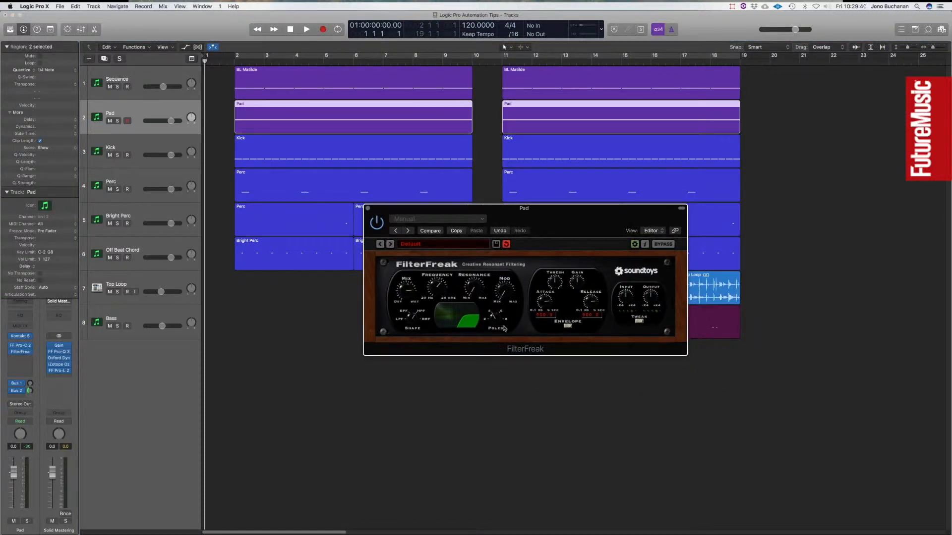
mouse_move(414, 331)
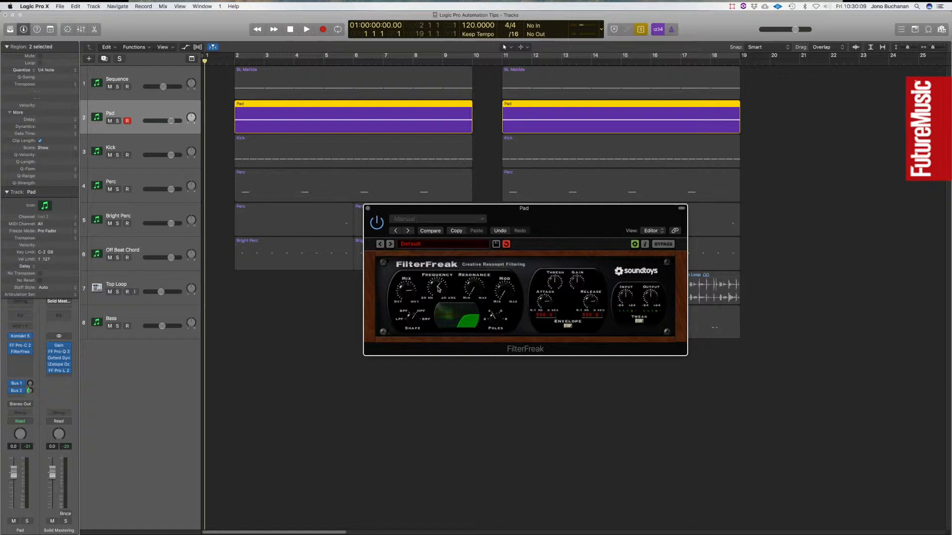
mouse_move(142, 113)
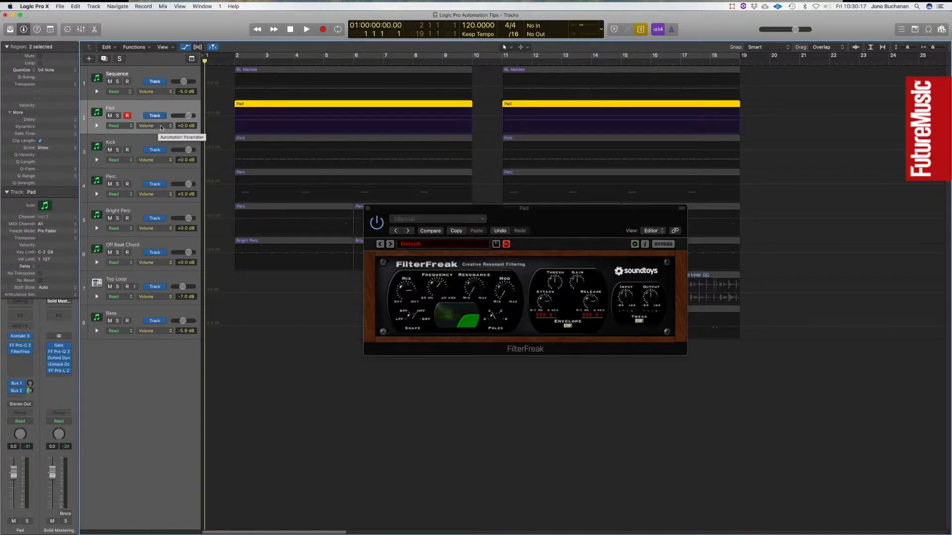
- Set the Pad automation lane to 3 FilterFreak > Frequency and audition the downward sweep
left_click(146, 125)
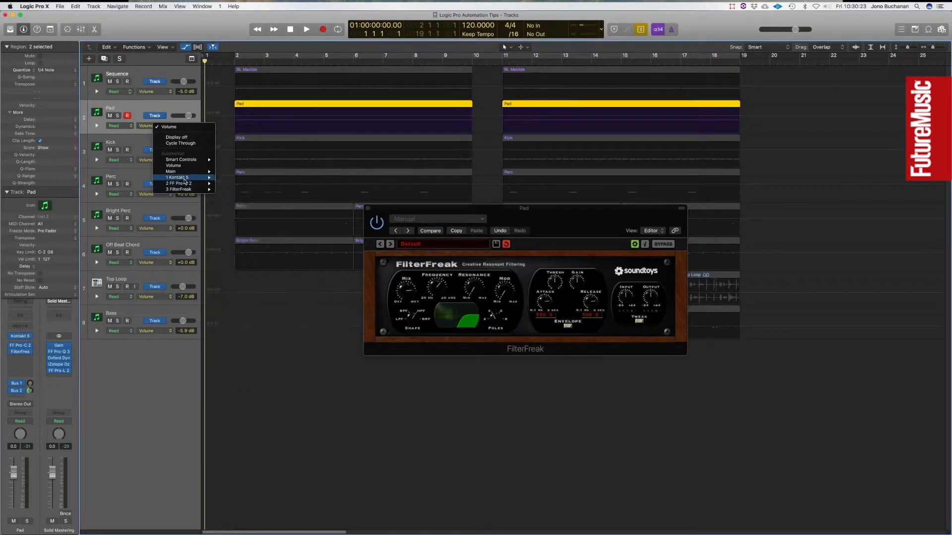
mouse_move(179, 188)
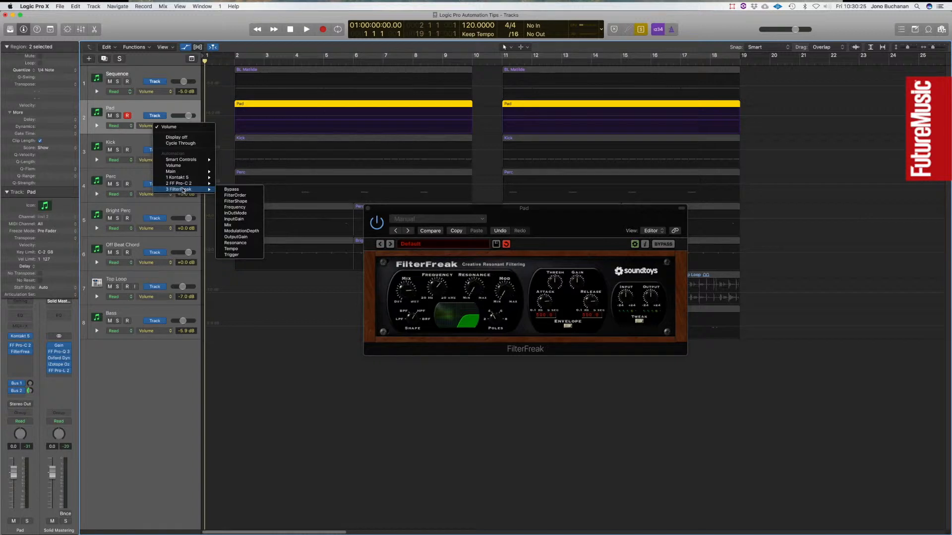
mouse_move(236, 207)
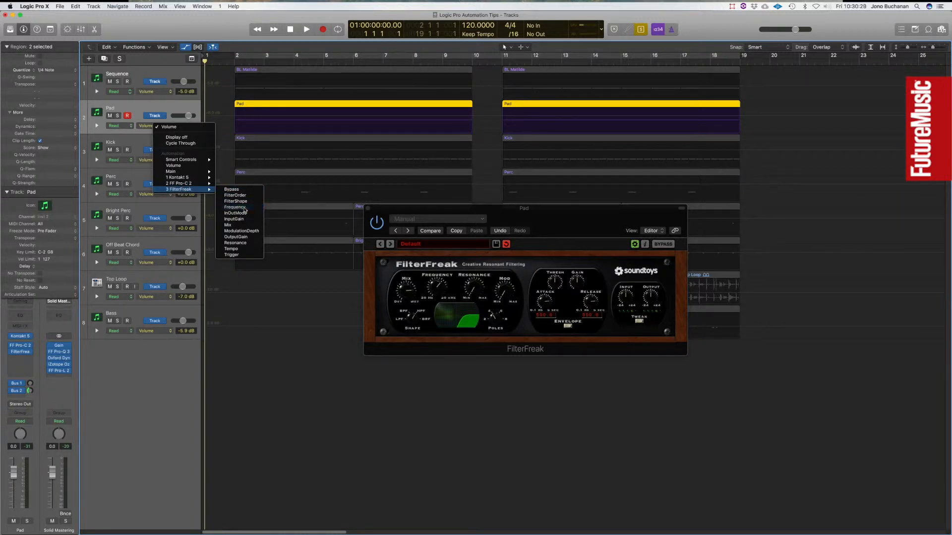
left_click(236, 207)
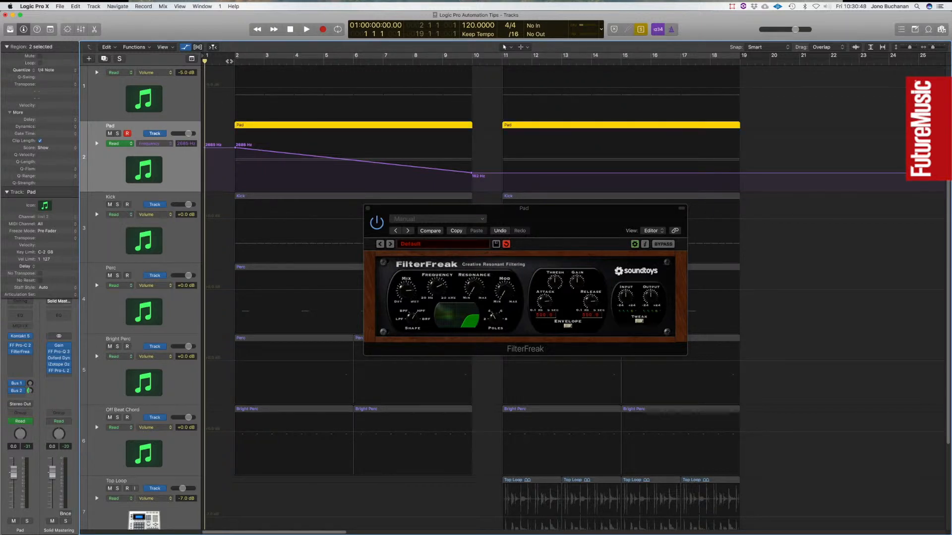
left_click(306, 29)
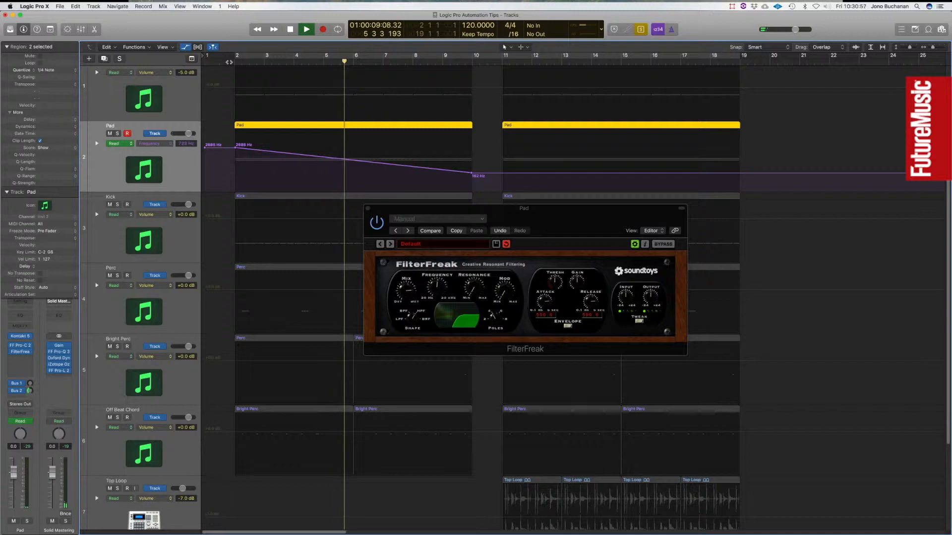
left_click(288, 29)
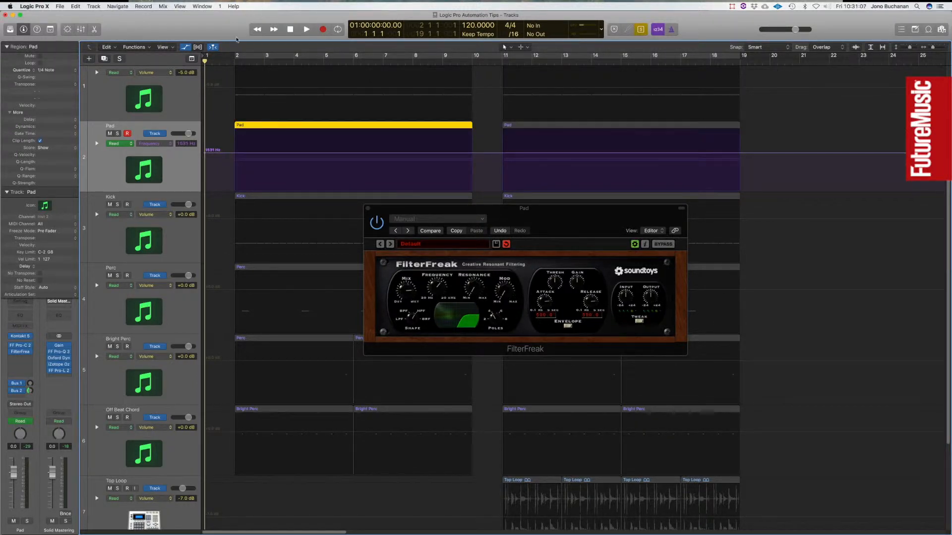
- Add two frequency automation points at the Pad region borders via Mix > Create Track Automation
left_click(162, 6)
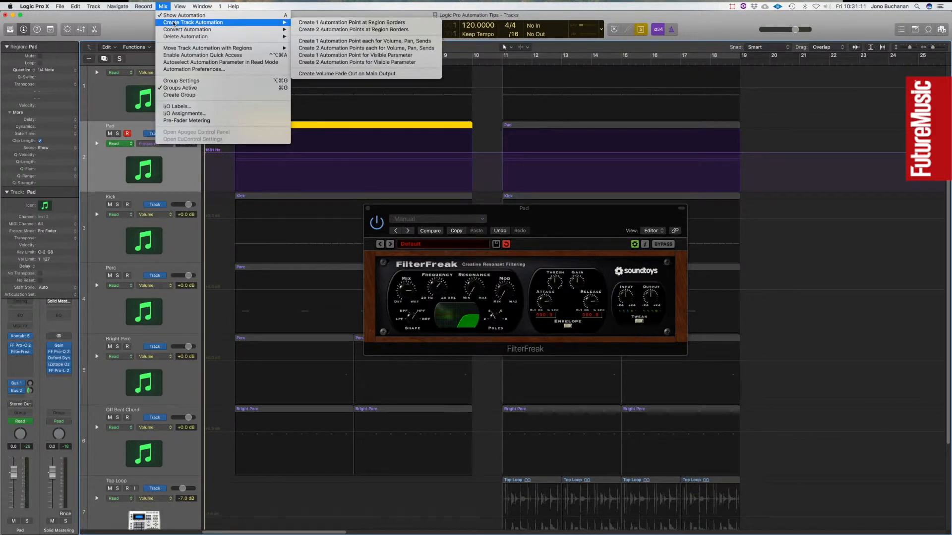
mouse_move(353, 28)
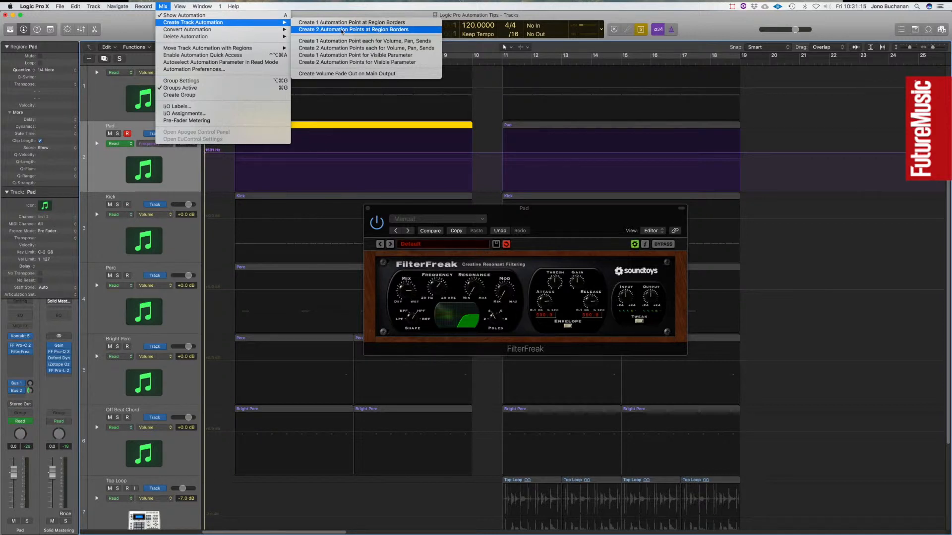
left_click(353, 29)
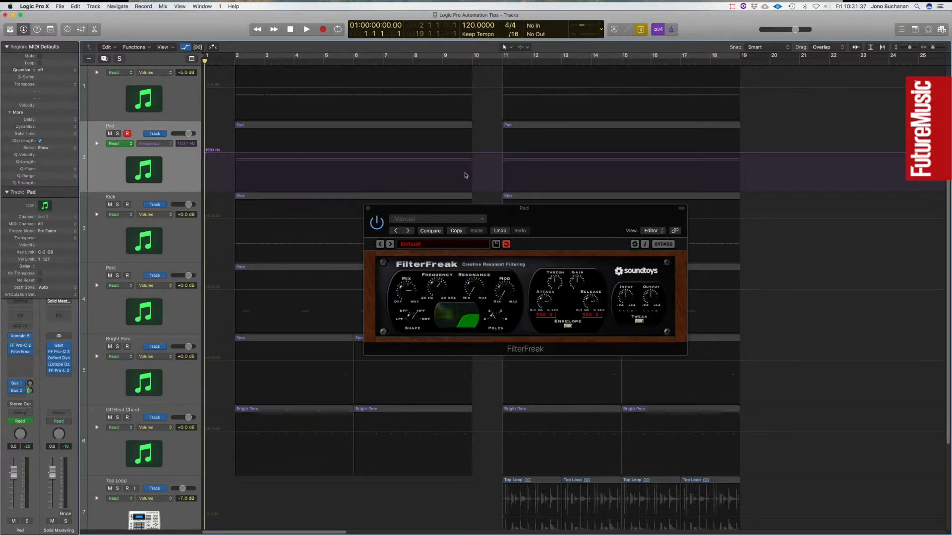
left_click(351, 125)
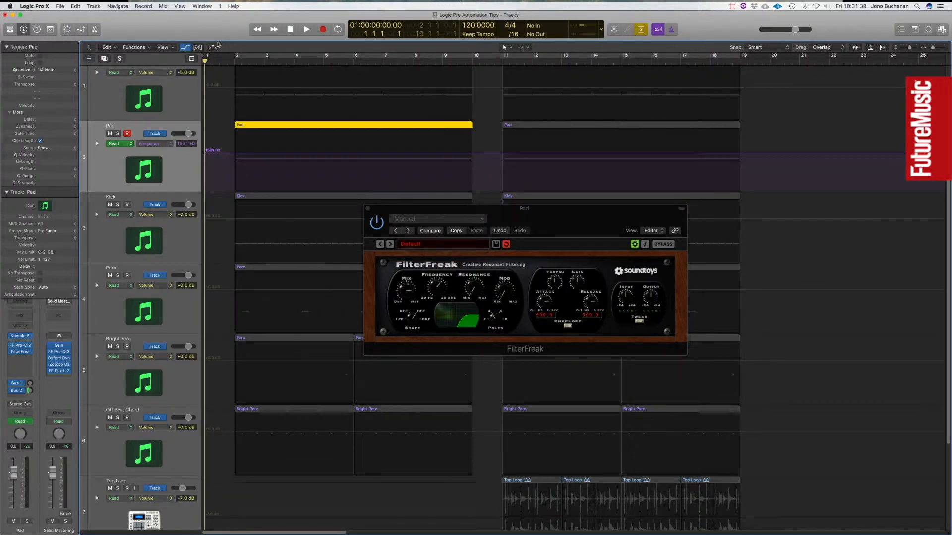
left_click(163, 6)
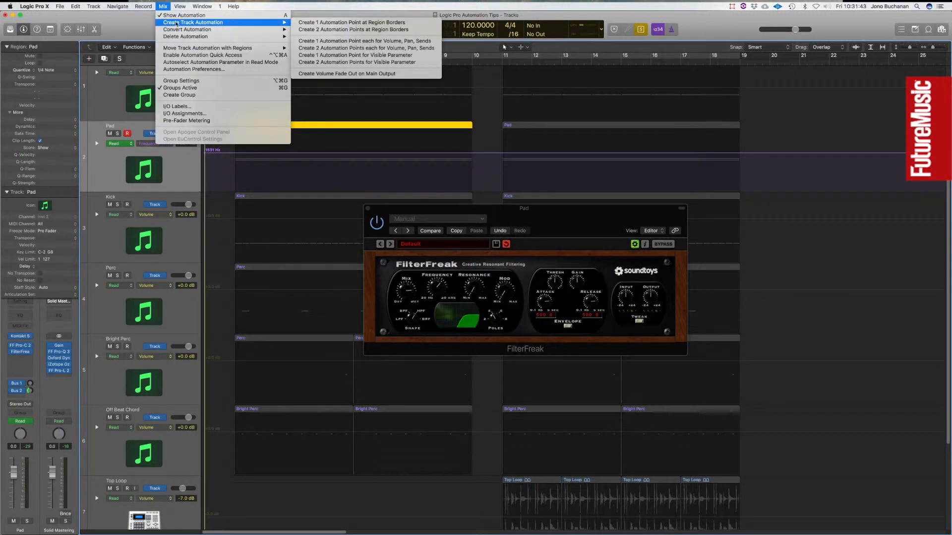
mouse_move(351, 22)
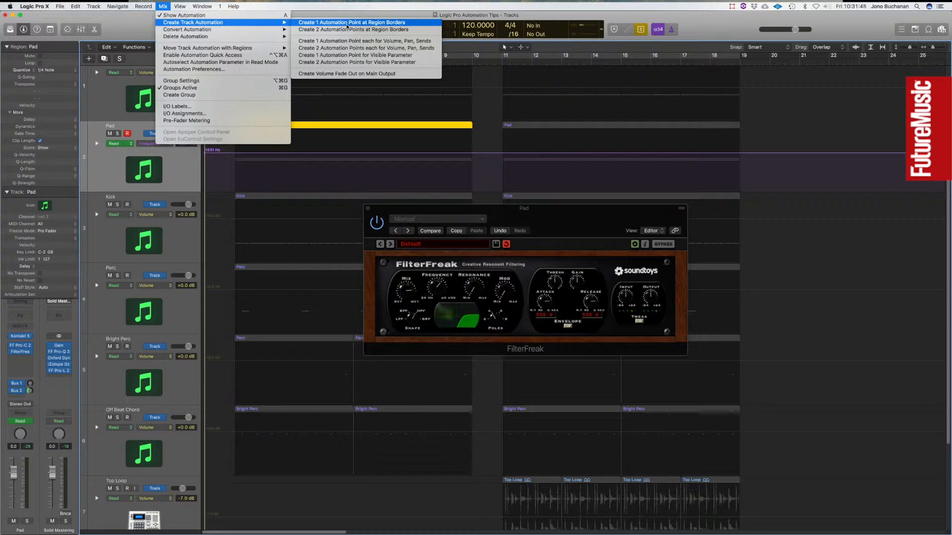
left_click(352, 23)
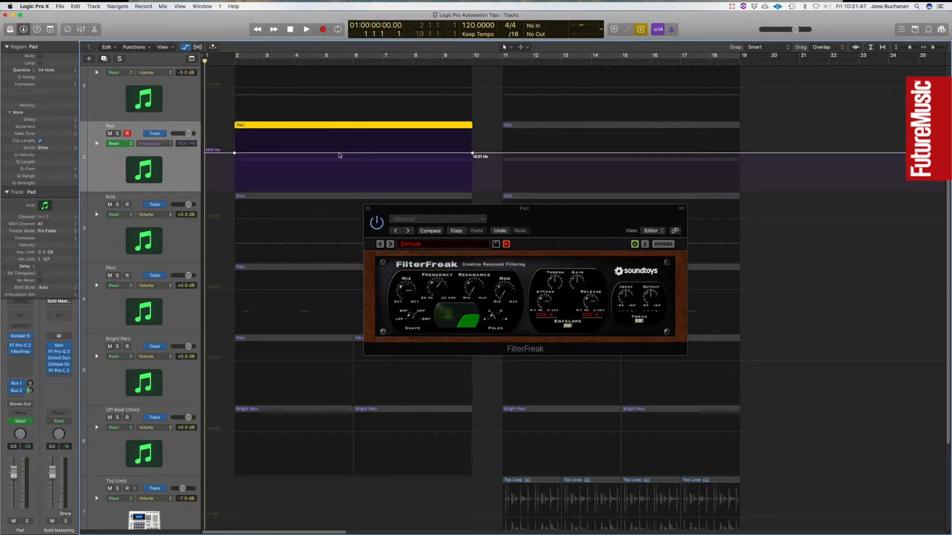
left_click_drag(235, 153, 235, 168)
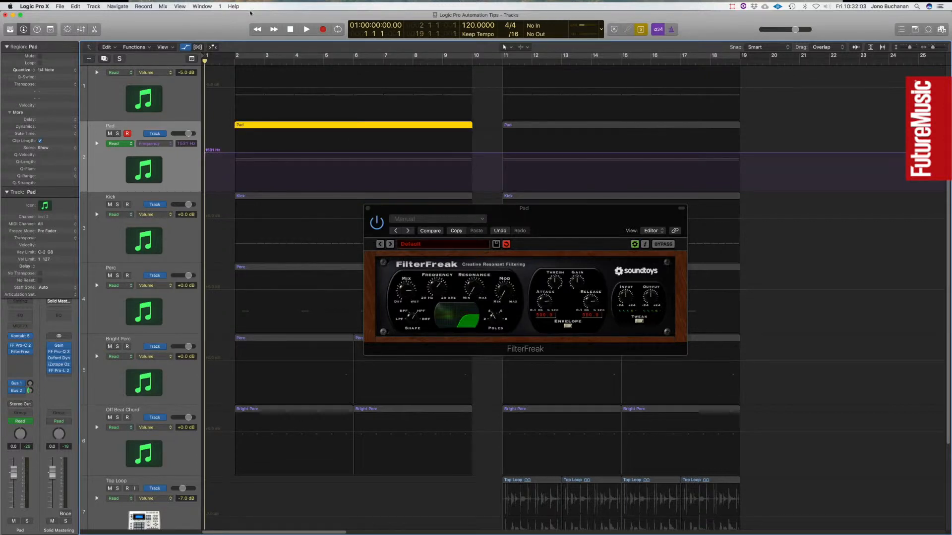
- Add border points per Pad region, pull the frequency down at the first region's end, then hide automation
left_click(163, 6)
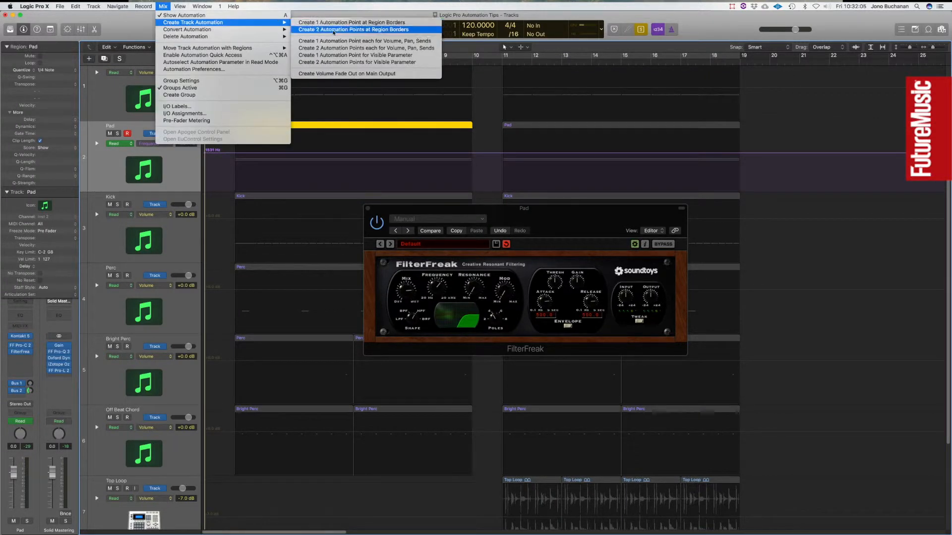
left_click(353, 28)
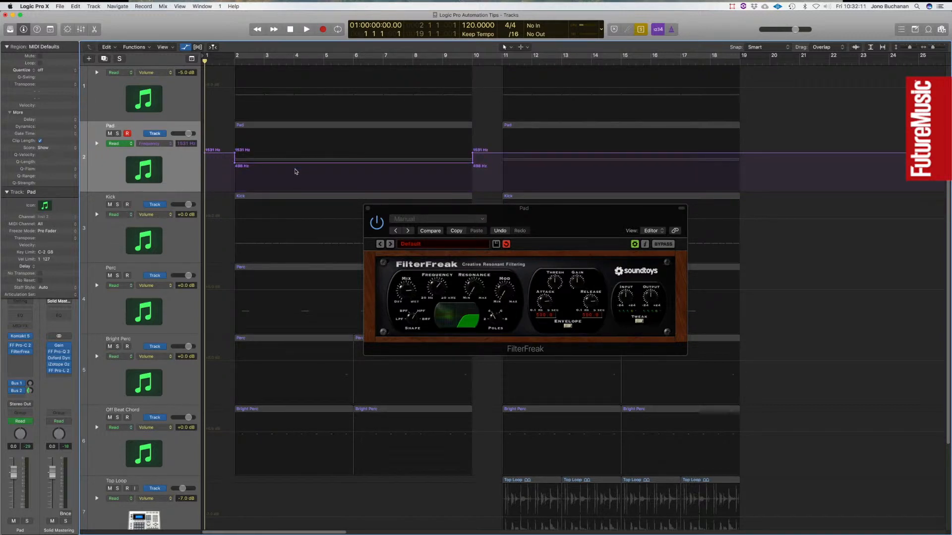
left_click_drag(294, 161, 295, 168)
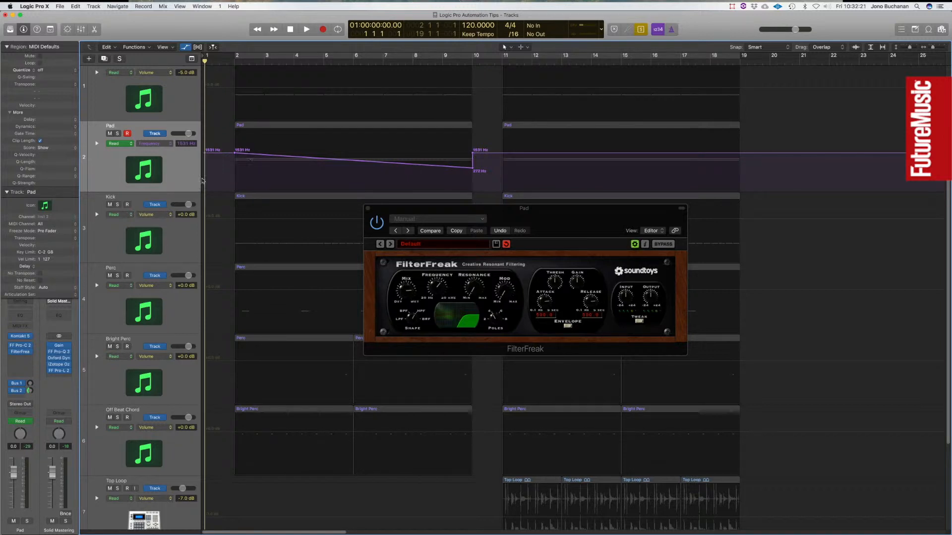
left_click(352, 124)
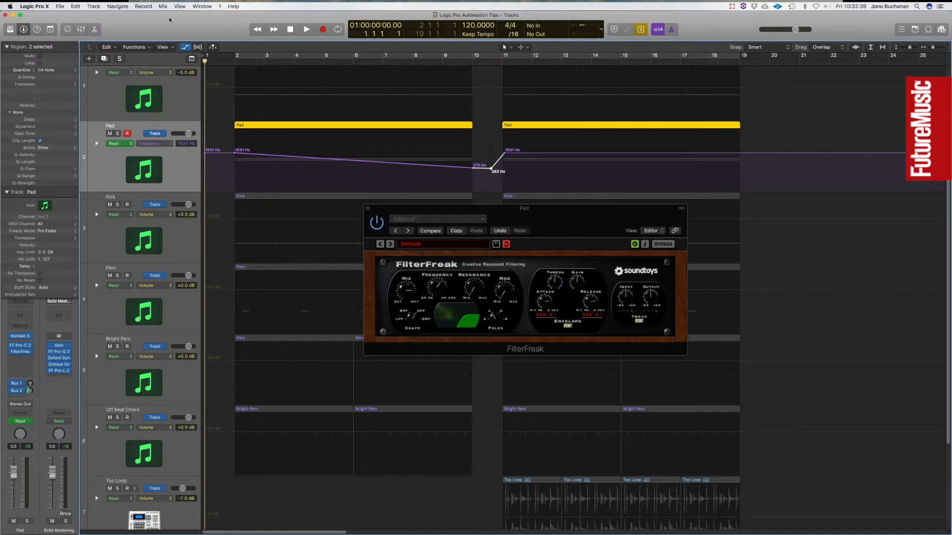
left_click(163, 6)
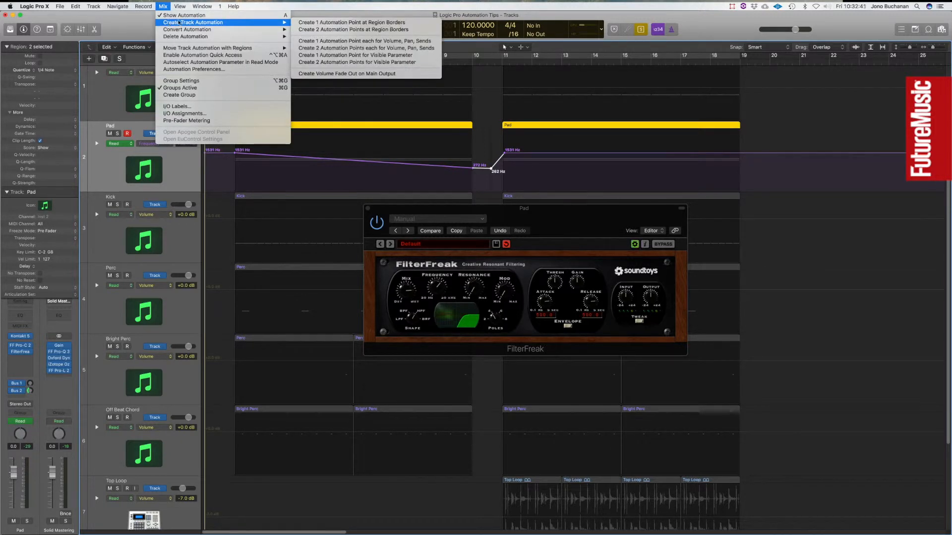
mouse_move(186, 36)
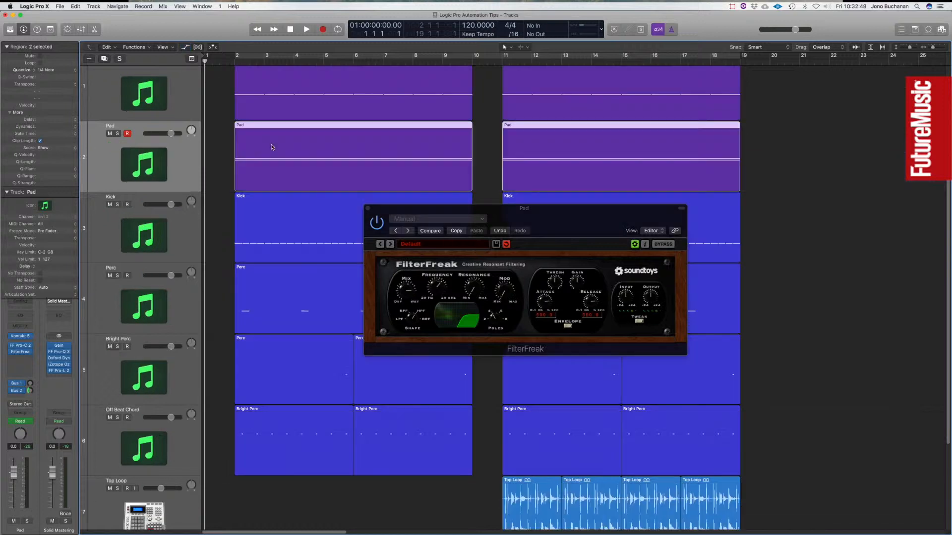
- Solo the Top Loop track and audition it, including a short pass from bar 11
scroll("down", 3)
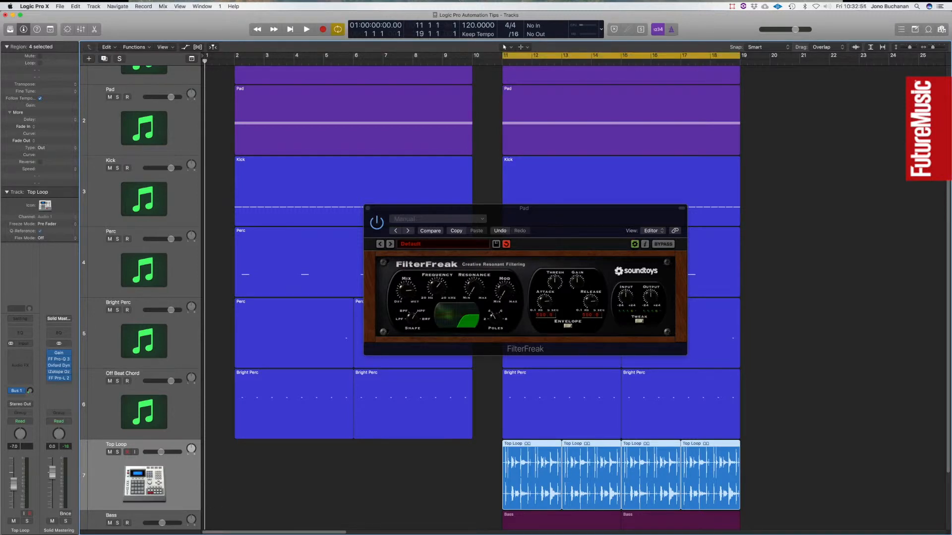
left_click(119, 452)
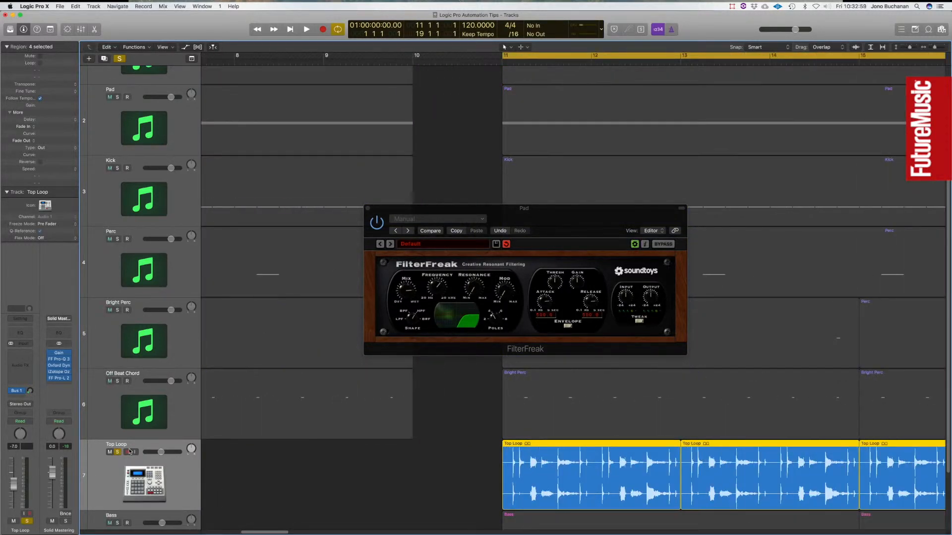
left_click(306, 29)
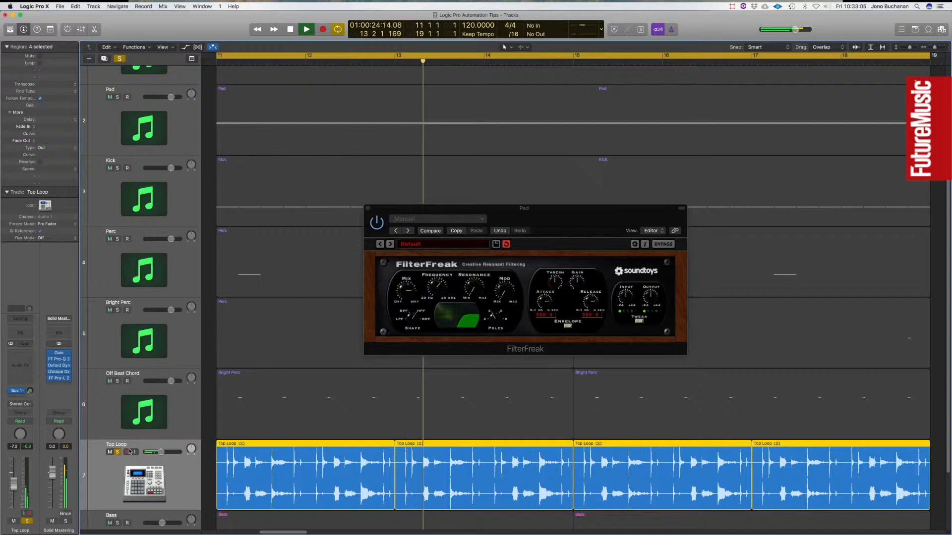
left_click(307, 29)
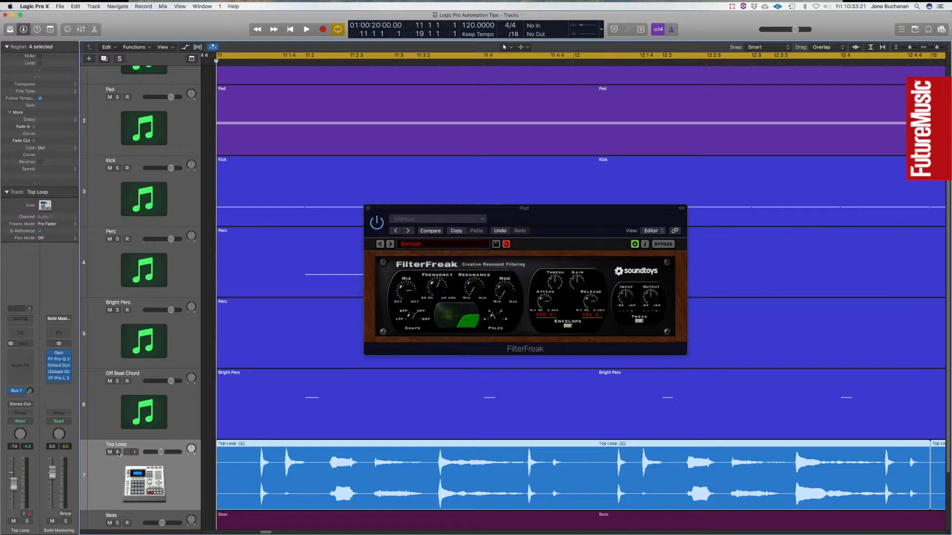
left_click(306, 29)
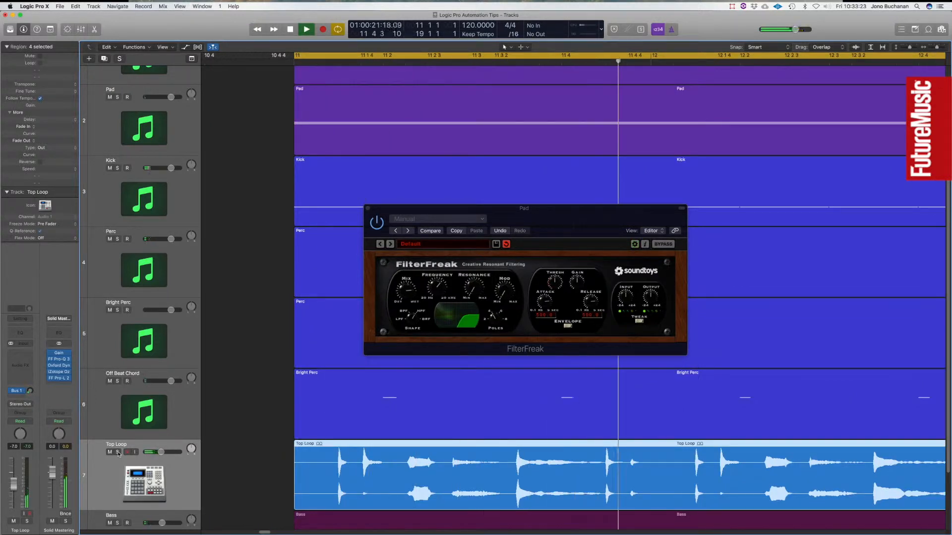
left_click(306, 29)
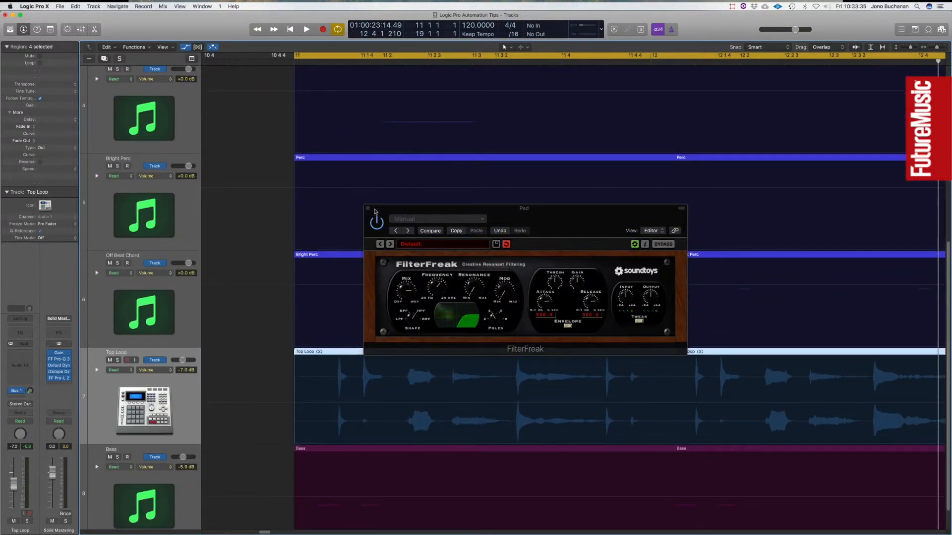
- Close FilterFreak and pull a short Top Loop volume section after bar 11 down to about -12 dB
left_click(367, 208)
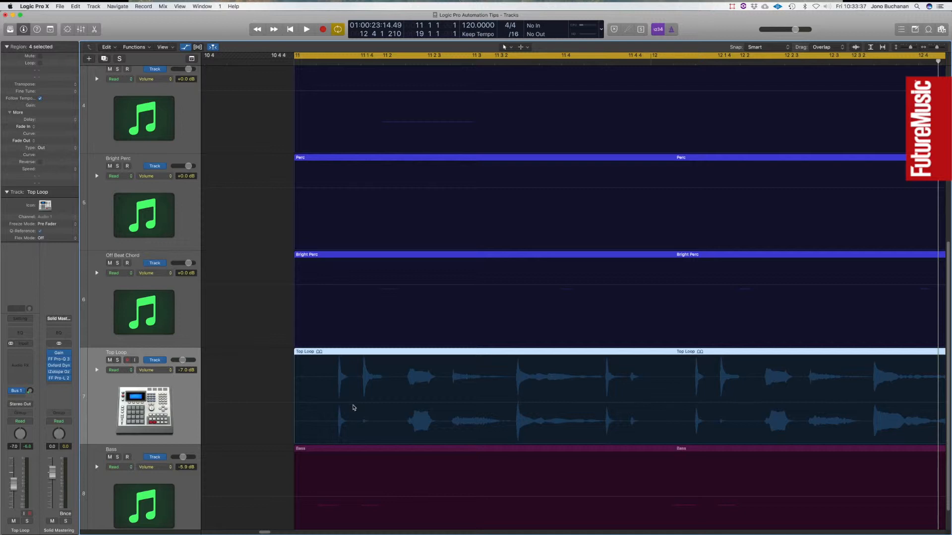
left_click(357, 404)
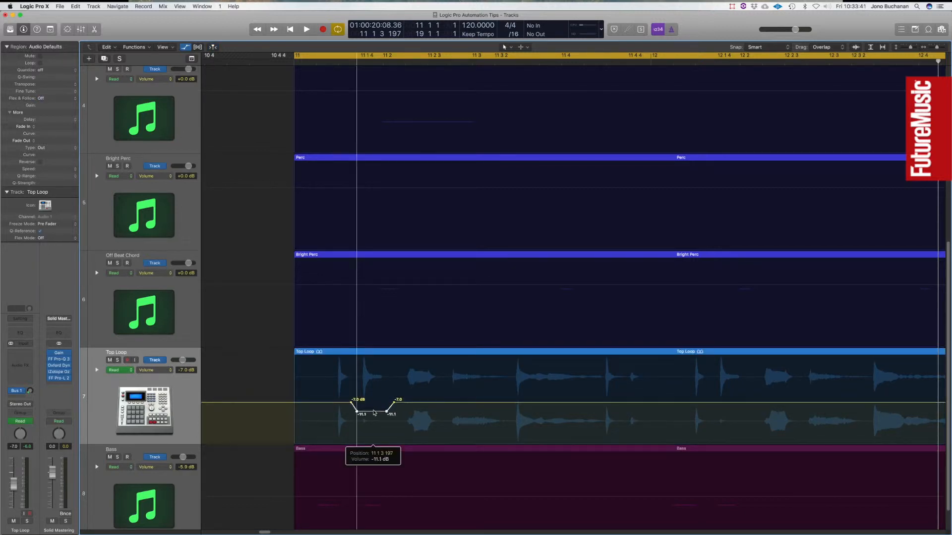
left_click_drag(371, 412, 372, 415)
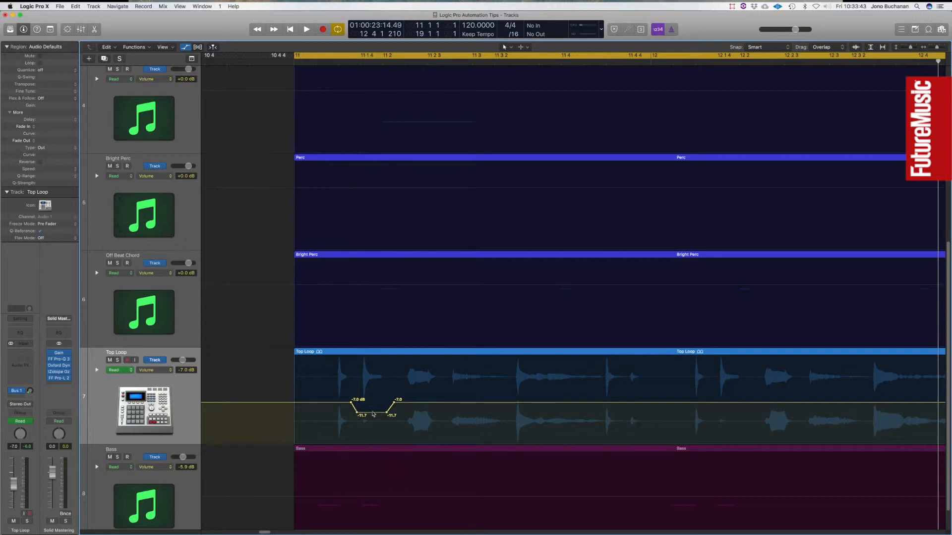
left_click_drag(360, 415, 355, 419)
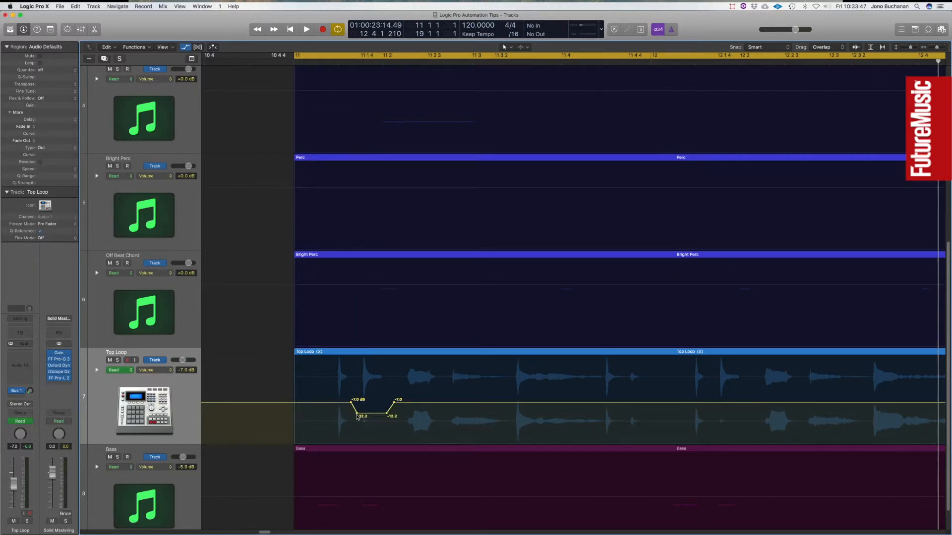
mouse_move(752, 398)
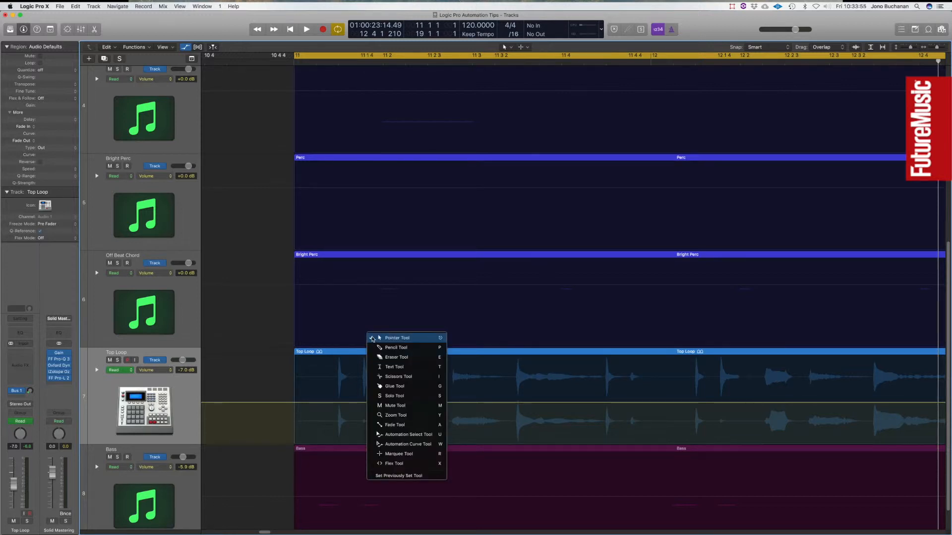
mouse_move(398, 454)
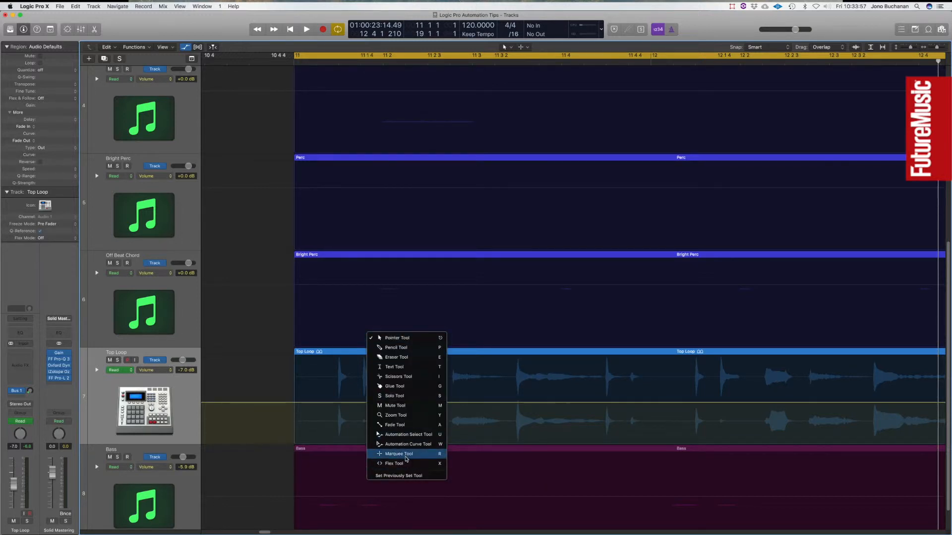
- With the Marquee Tool, square the dip to about -10 dB and add a matching one in bar 12
left_click(399, 454)
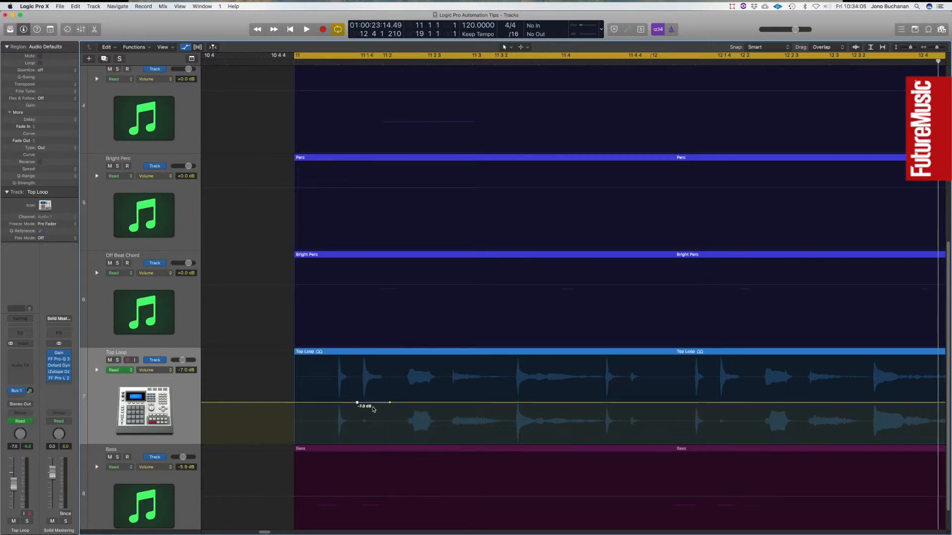
left_click_drag(374, 404, 374, 412)
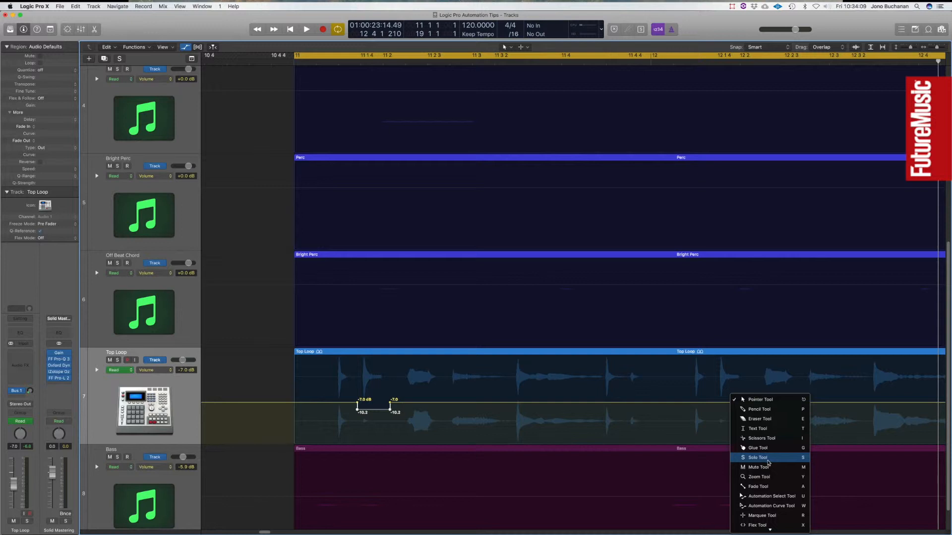
mouse_move(760, 515)
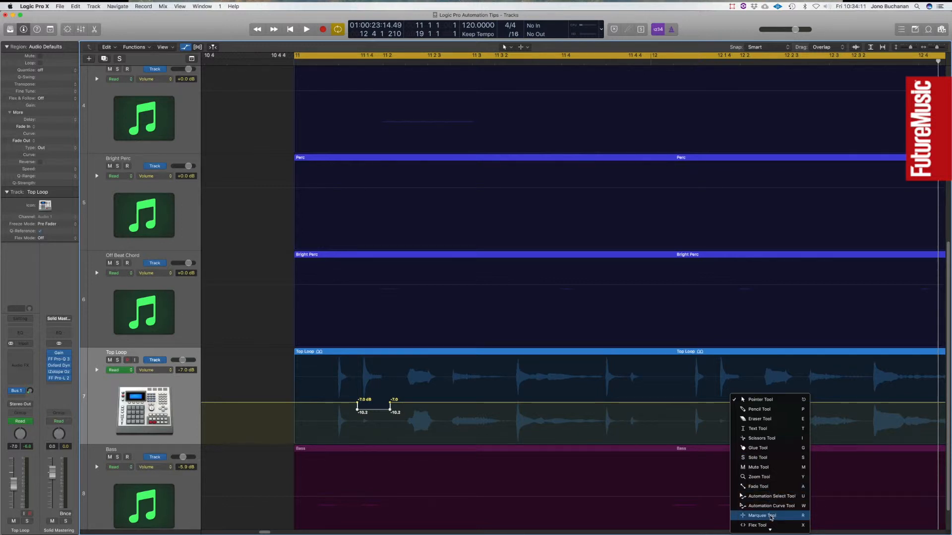
left_click(760, 516)
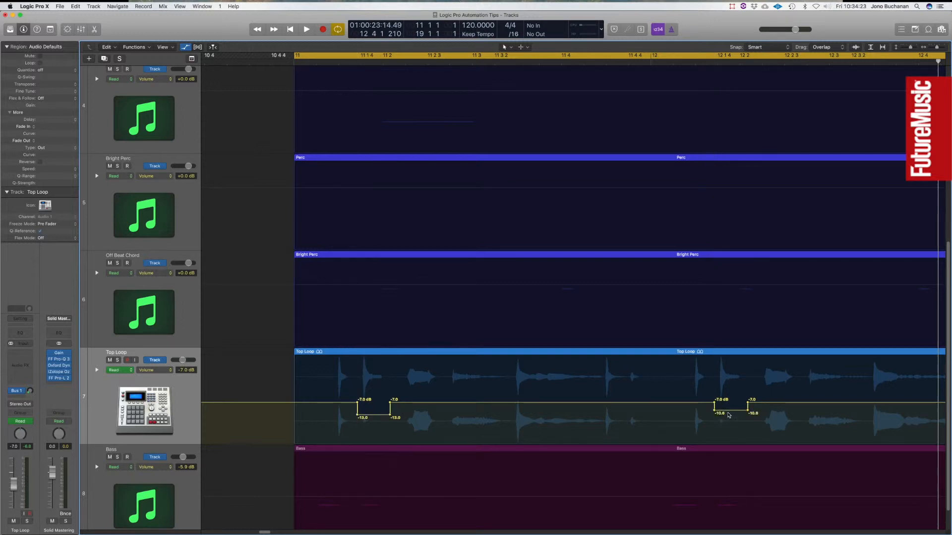
left_click(307, 29)
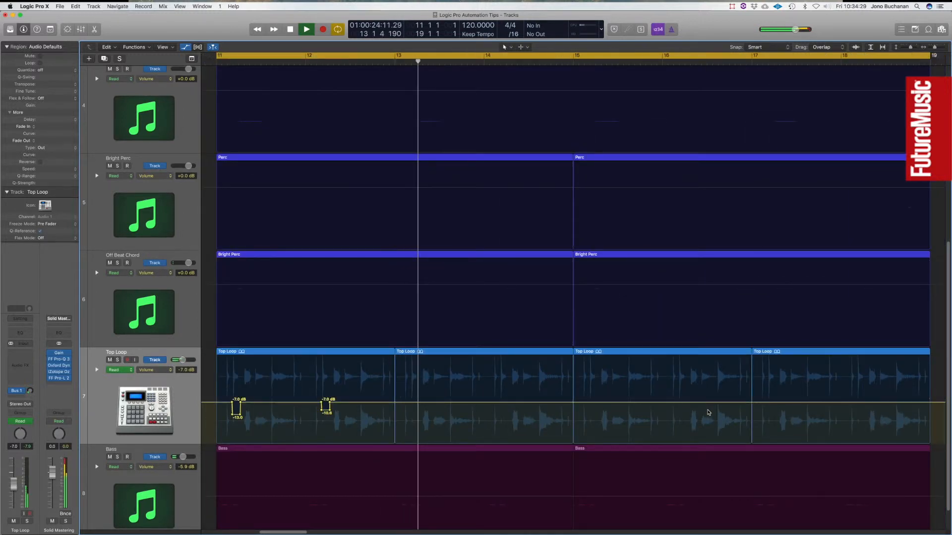
- Select all Top Loop regions except the first and delete them, choosing Don't Erase for automation
left_click(306, 29)
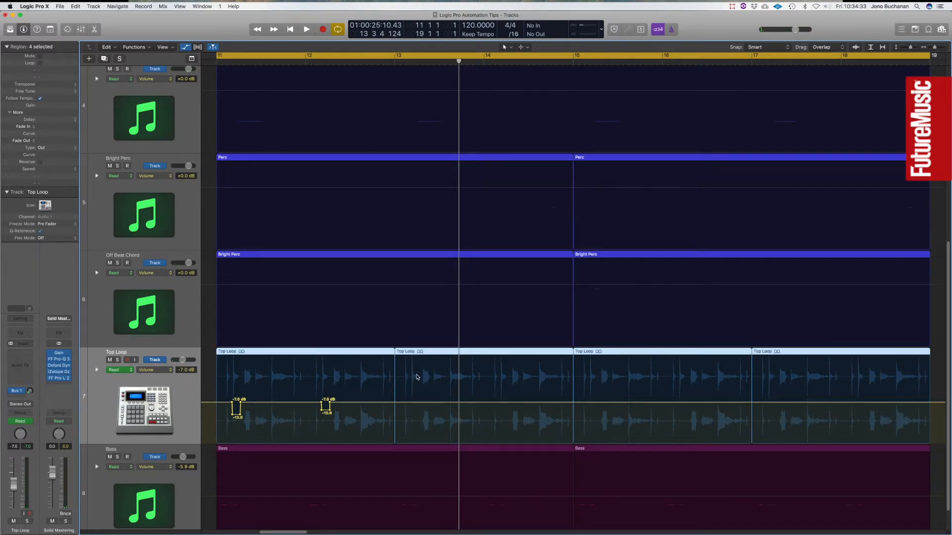
mouse_move(248, 383)
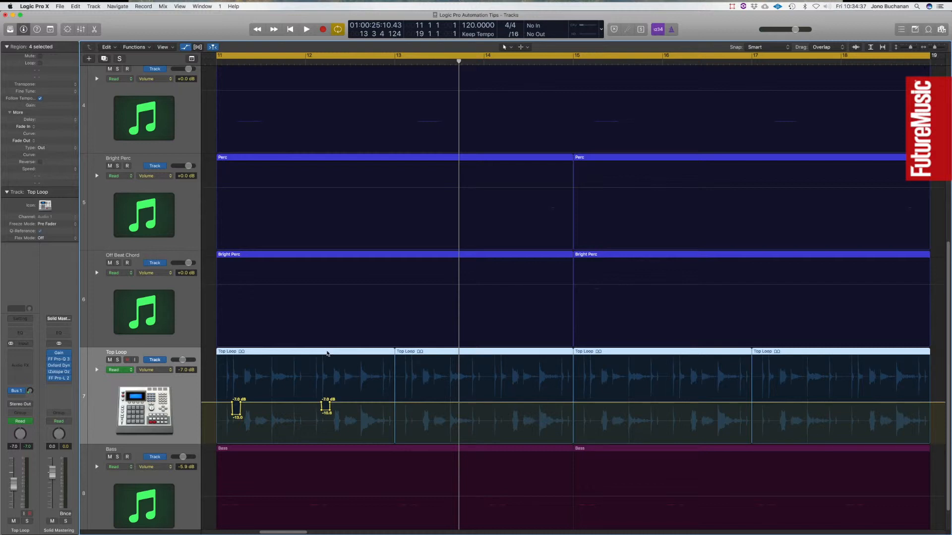
left_click(303, 351)
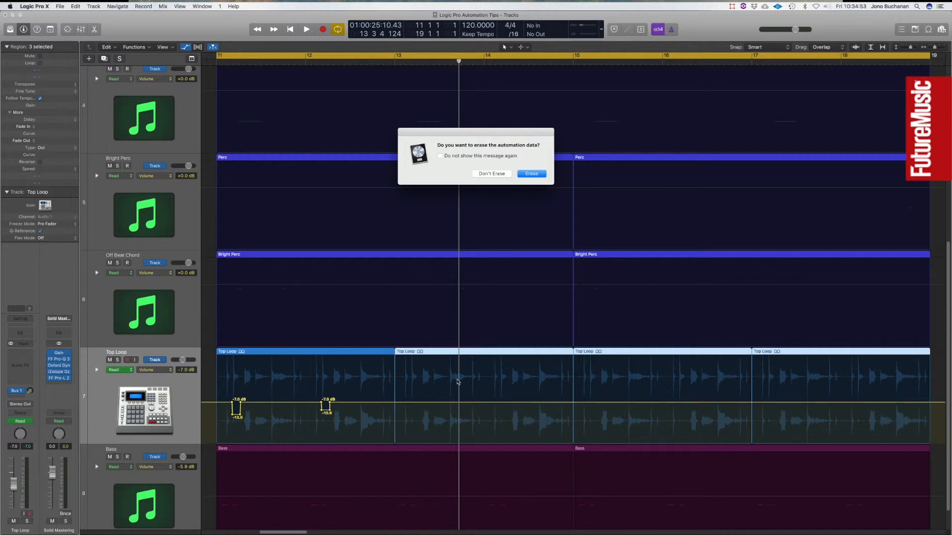
mouse_move(507, 390)
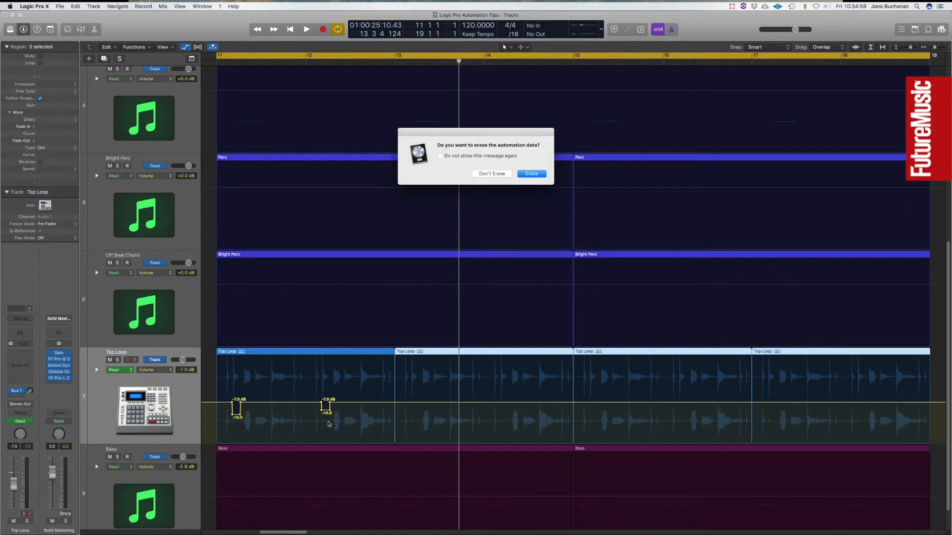
mouse_move(489, 212)
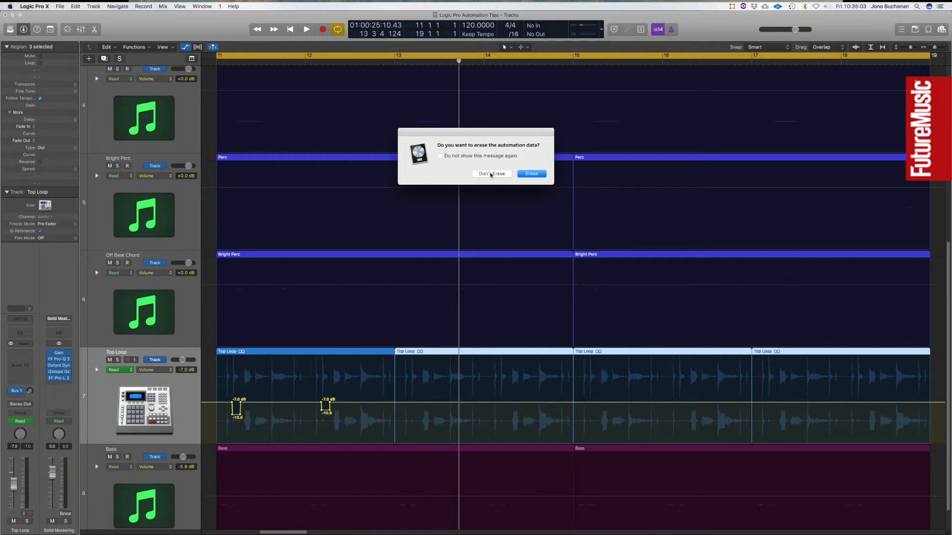
left_click(491, 174)
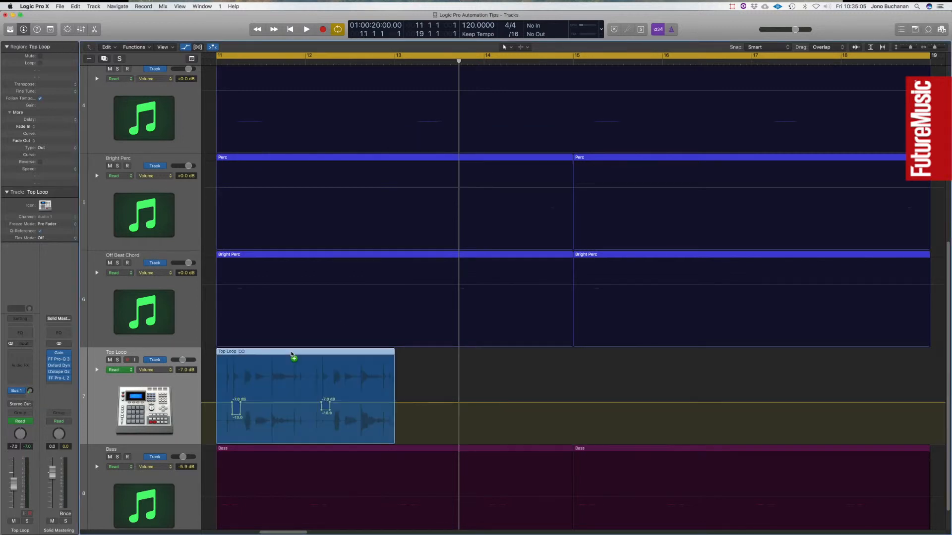
- Option-drag copies of the first Top Loop region to bar 13 onward, copying the volume dips along
left_click_drag(293, 358, 472, 374)
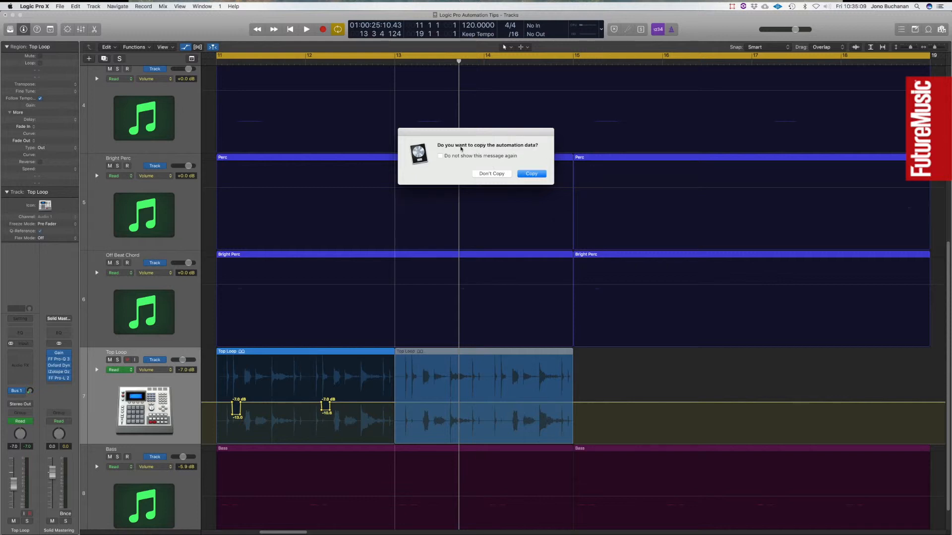
left_click(531, 173)
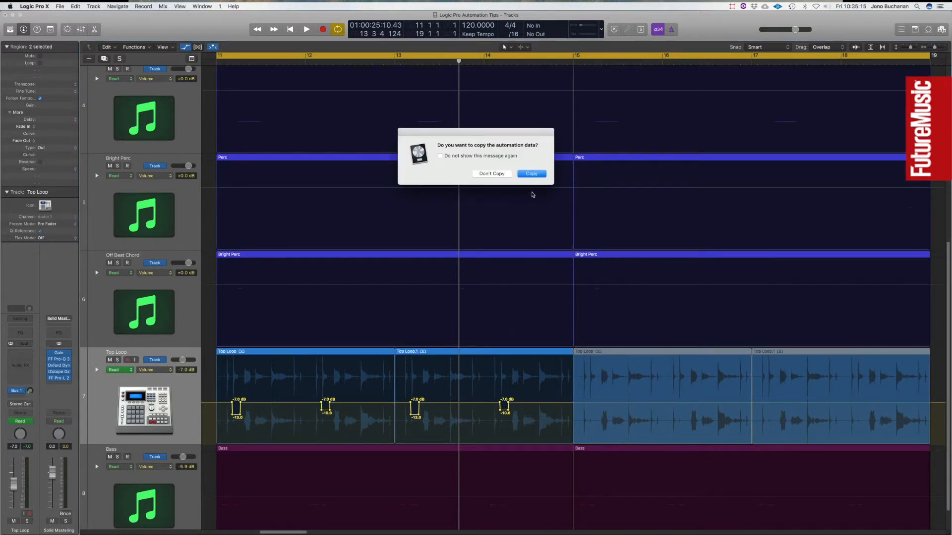
left_click(531, 174)
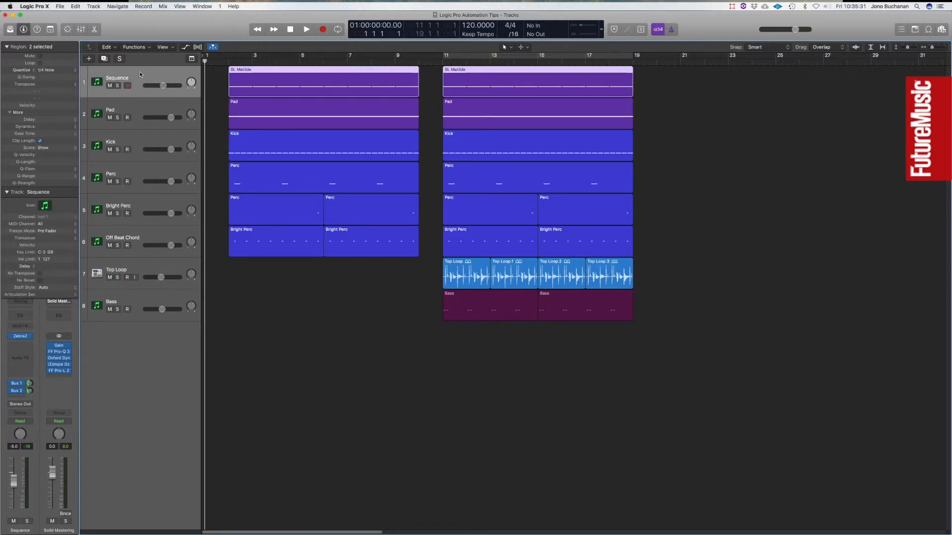
mouse_move(147, 101)
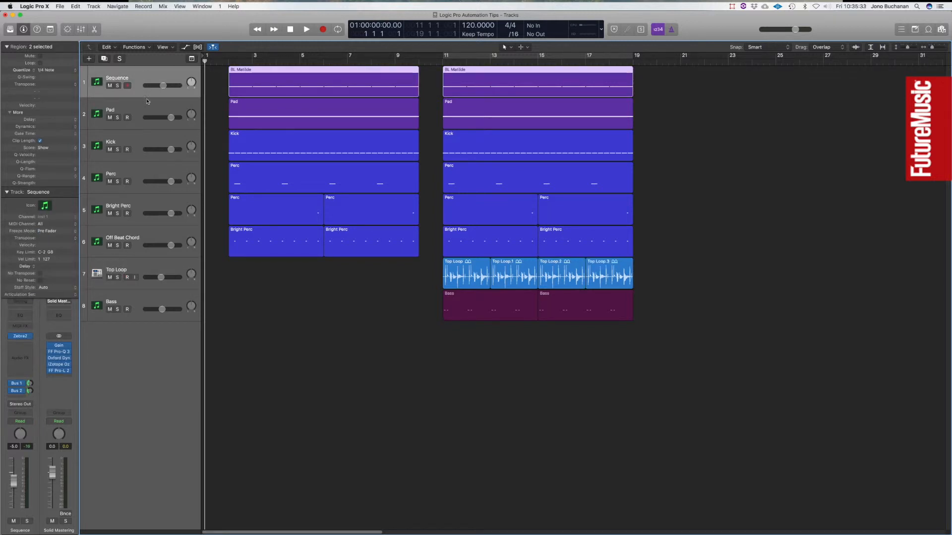
- Open ValhallaVintageVerb from the Pad's Bus 2 aux and select the new Vintage Verb track at the top
left_click(112, 113)
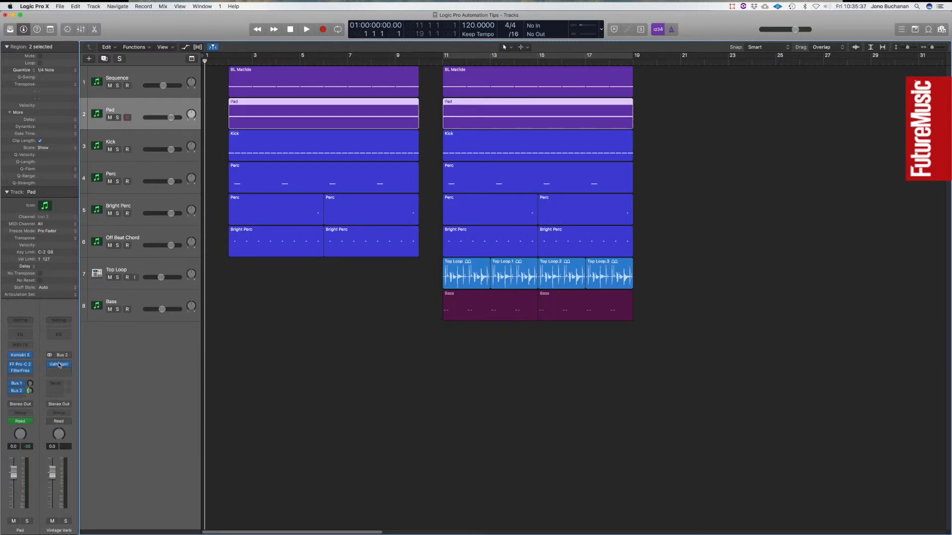
left_click(58, 364)
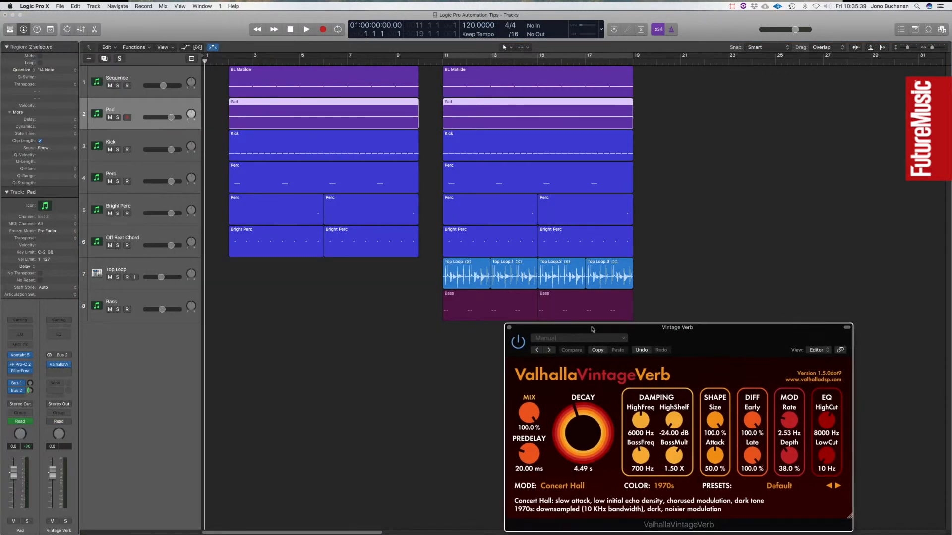
left_click_drag(677, 327, 677, 320)
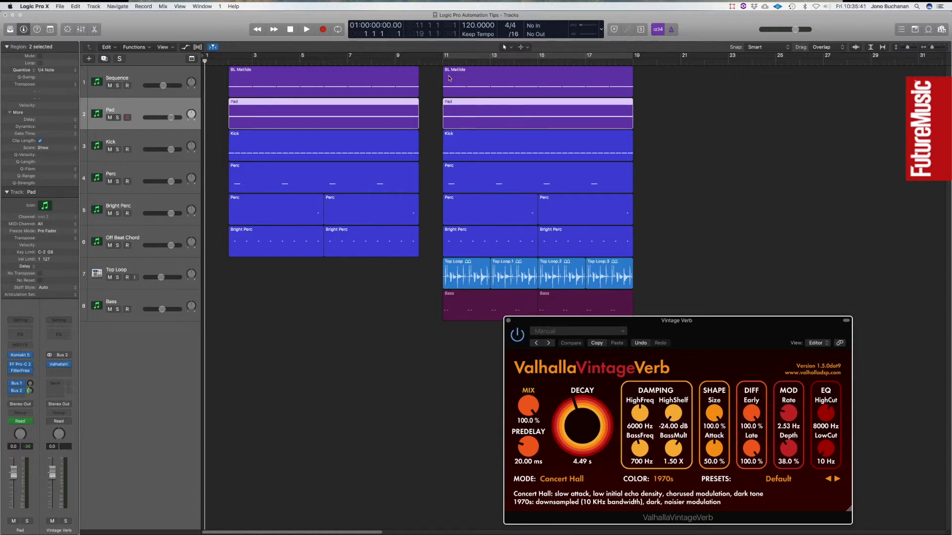
mouse_move(428, 80)
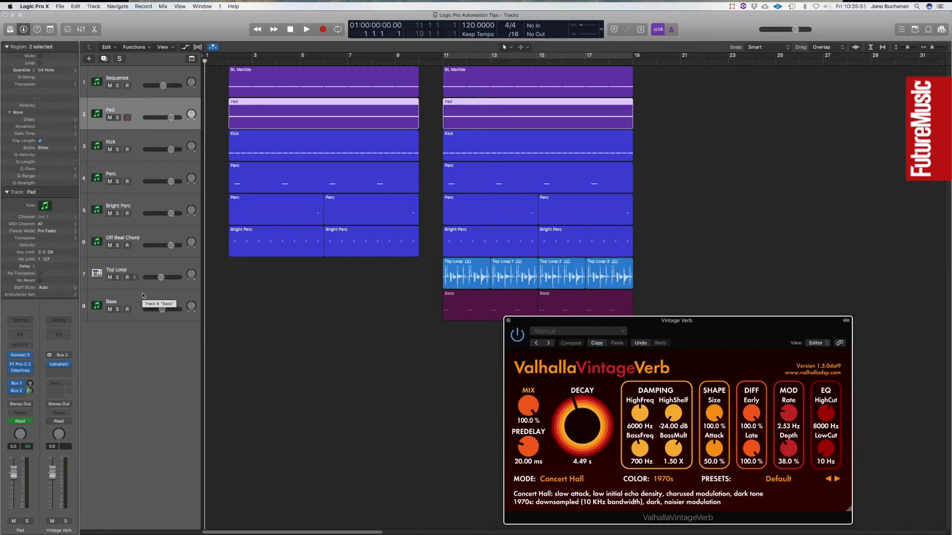
mouse_move(151, 370)
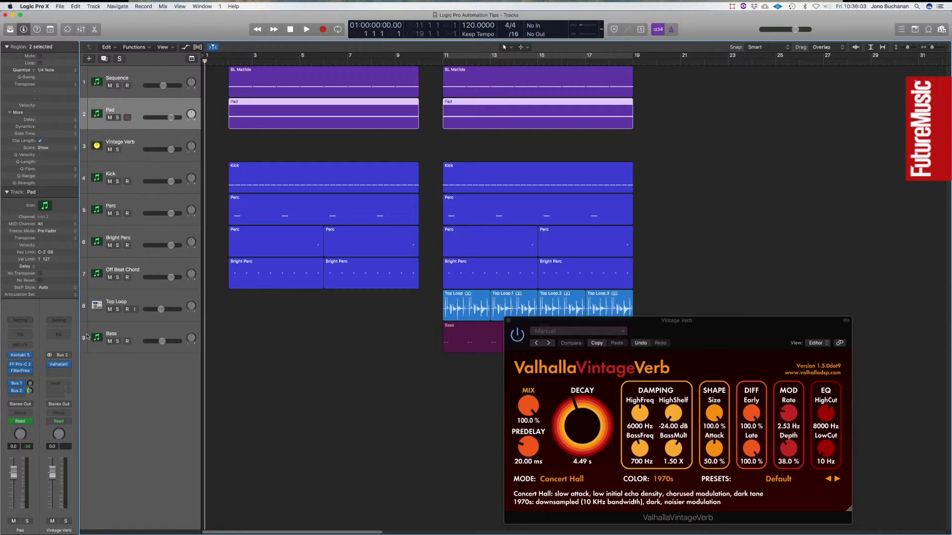
mouse_move(126, 149)
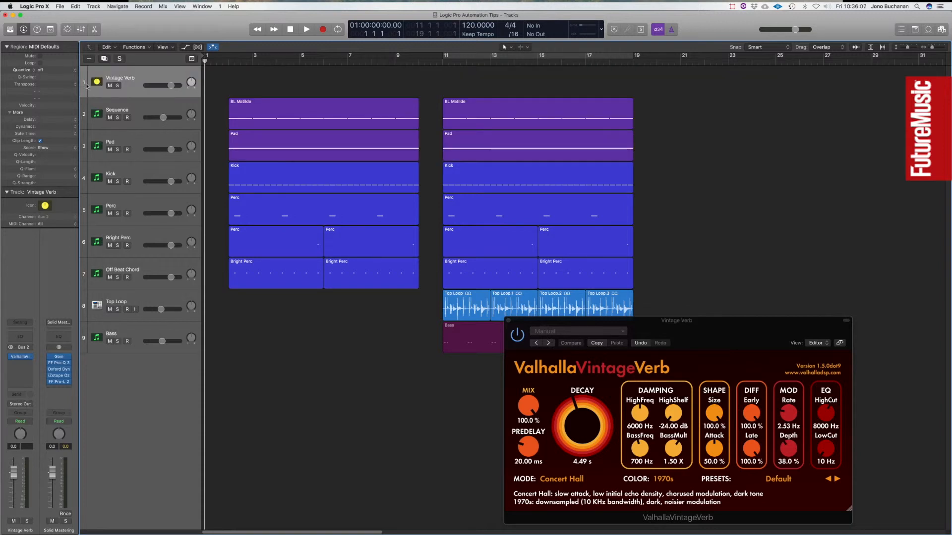
left_click(185, 46)
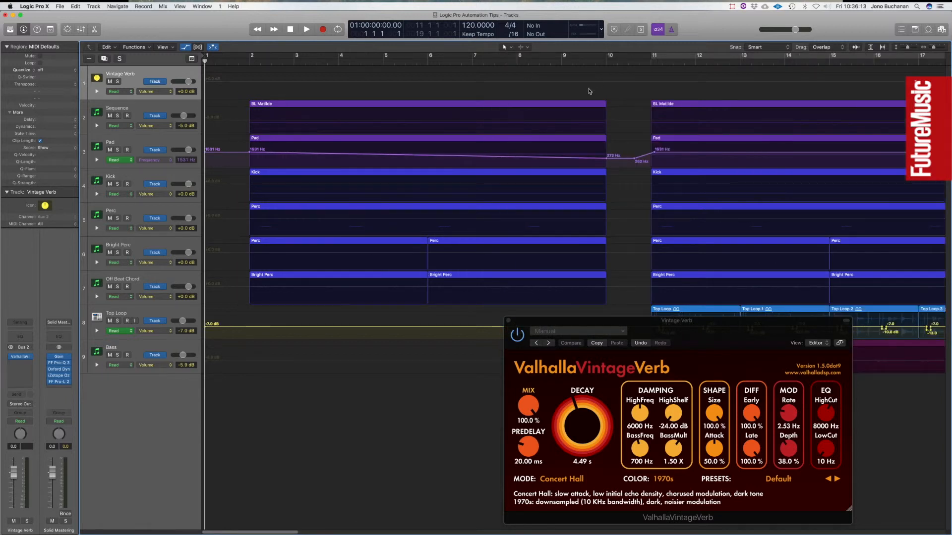
mouse_move(615, 79)
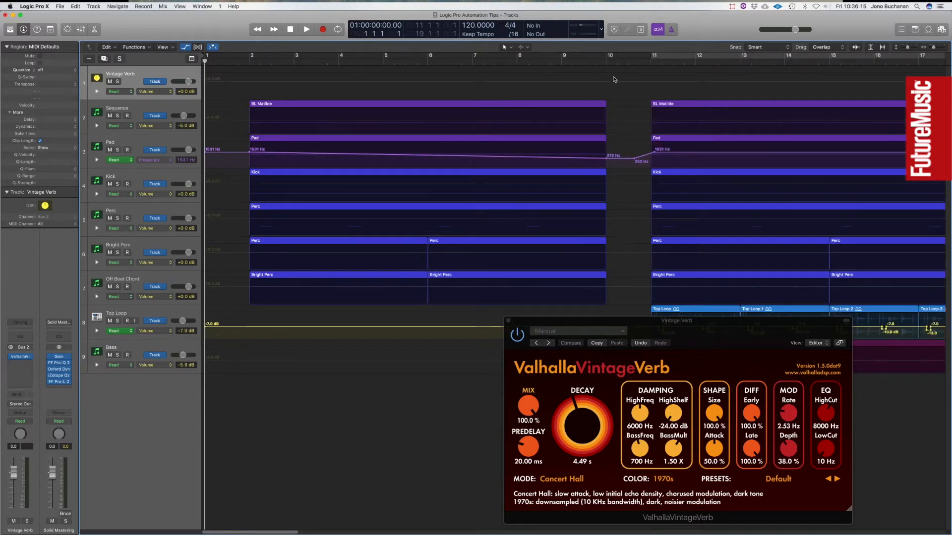
mouse_move(618, 100)
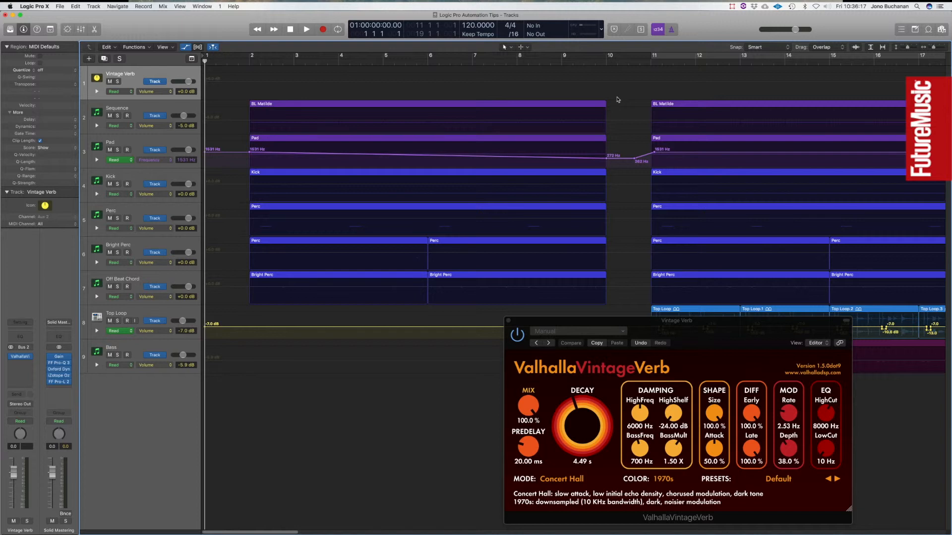
mouse_move(621, 88)
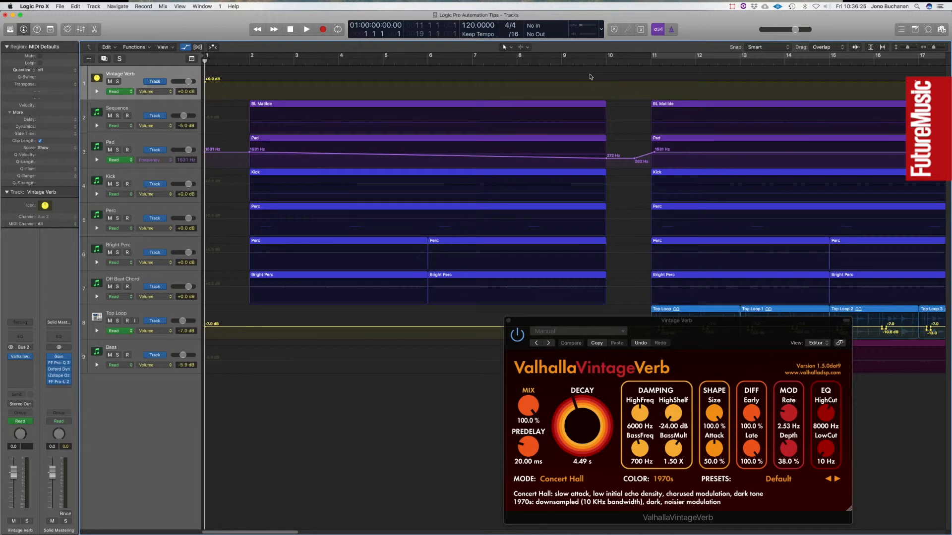
mouse_move(635, 116)
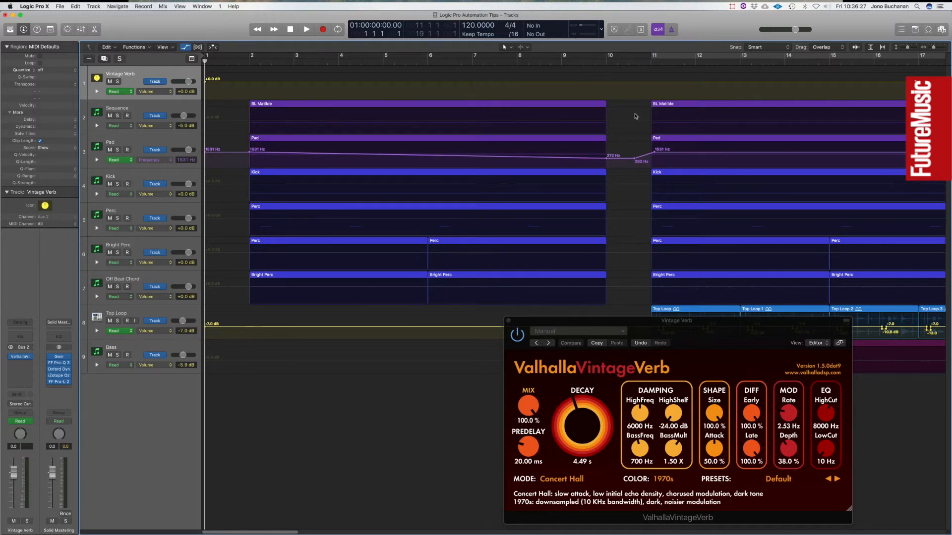
- Reveal the Vintage Verb track's volume automation line, flat at 0.0 dB
left_click(634, 117)
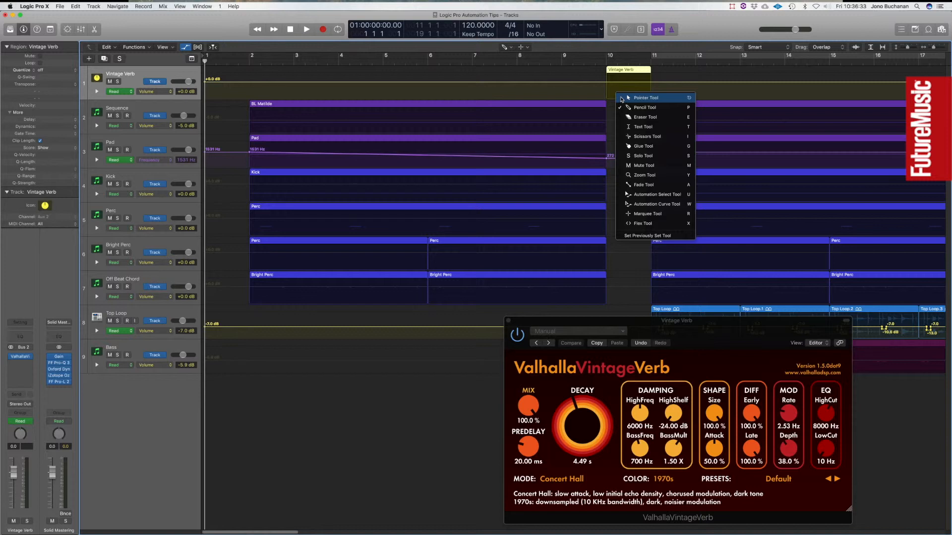
- With the Pointer Tool, pull the bar 10 reverb volume section down to a -20 dB dip
left_click(163, 6)
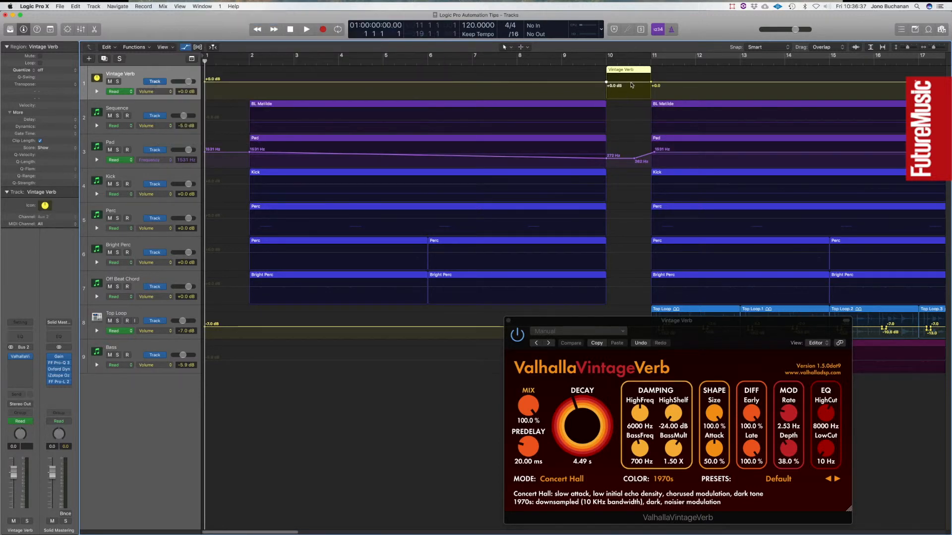
left_click_drag(629, 85, 629, 89)
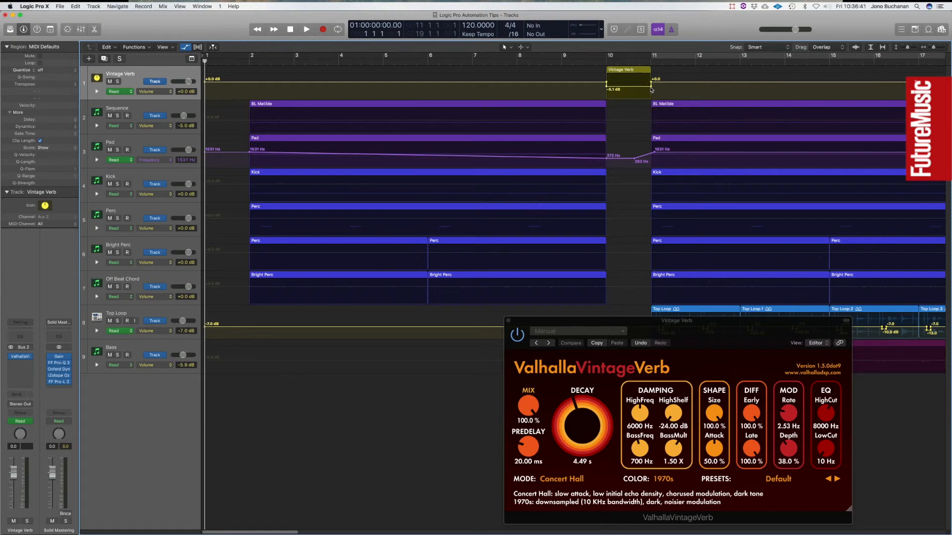
left_click_drag(651, 89, 651, 97)
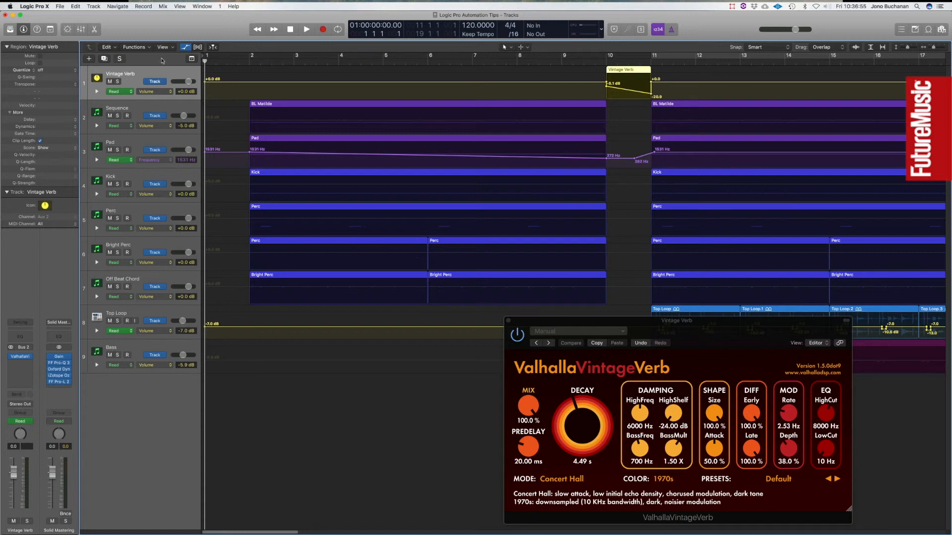
left_click(121, 112)
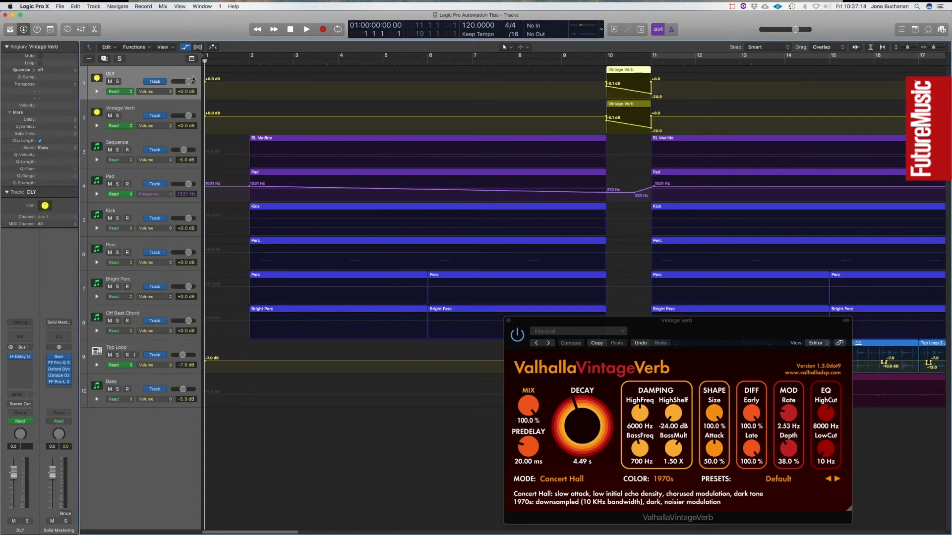
mouse_move(448, 121)
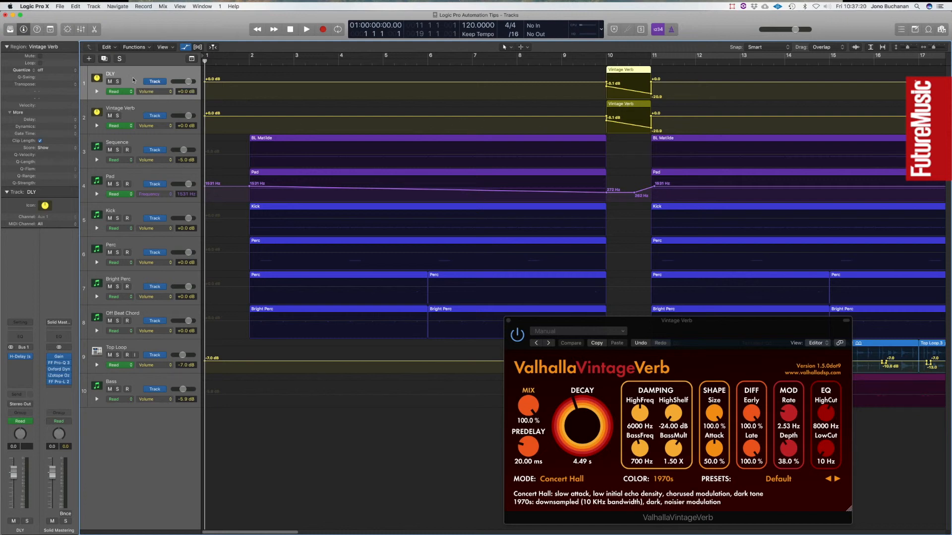
mouse_move(129, 107)
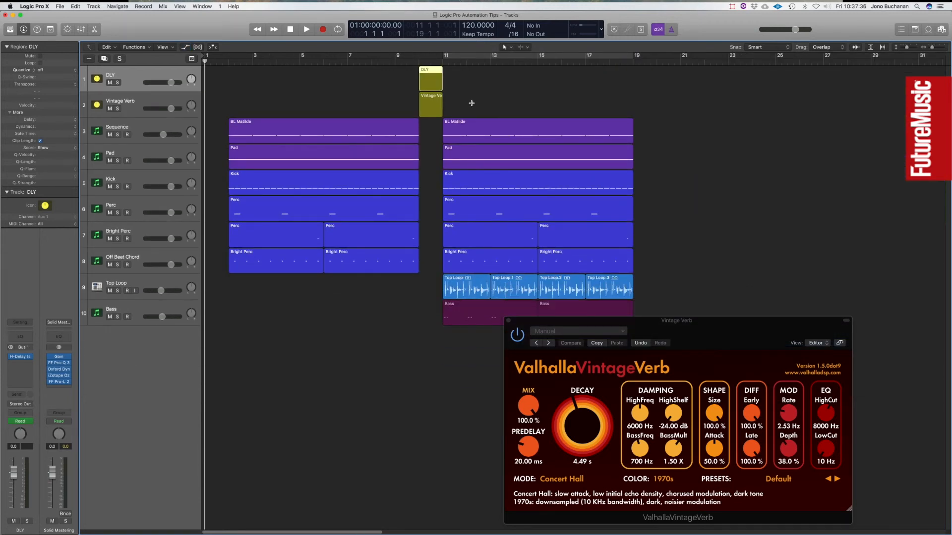
- Option-drag the DLY and Vintage Verb dips to bar 19, choosing Copy to keep the automation data
left_click_drag(430, 79, 654, 79)
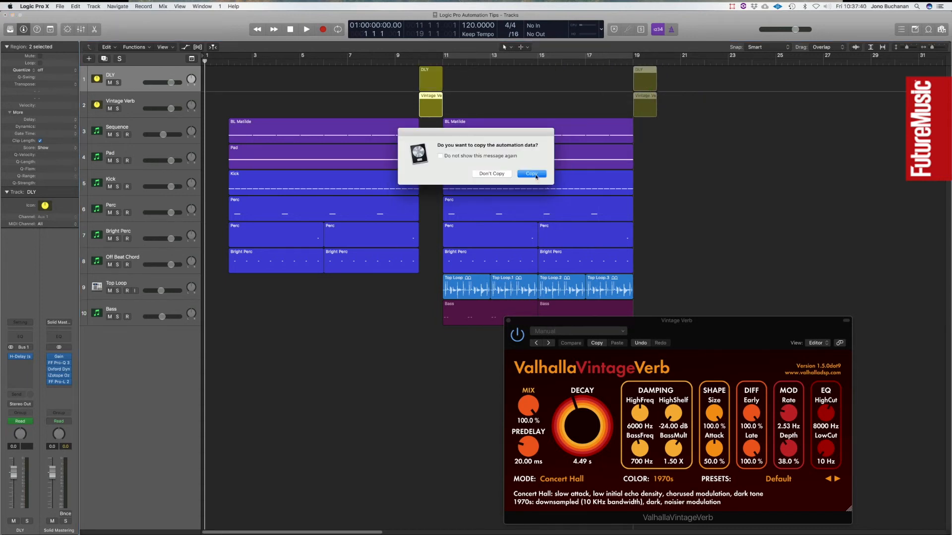
left_click(530, 173)
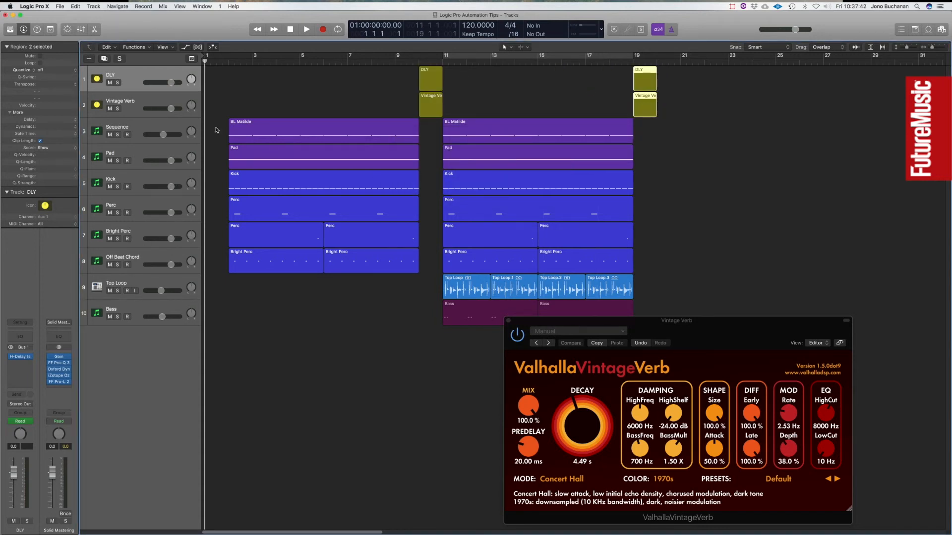
mouse_move(119, 95)
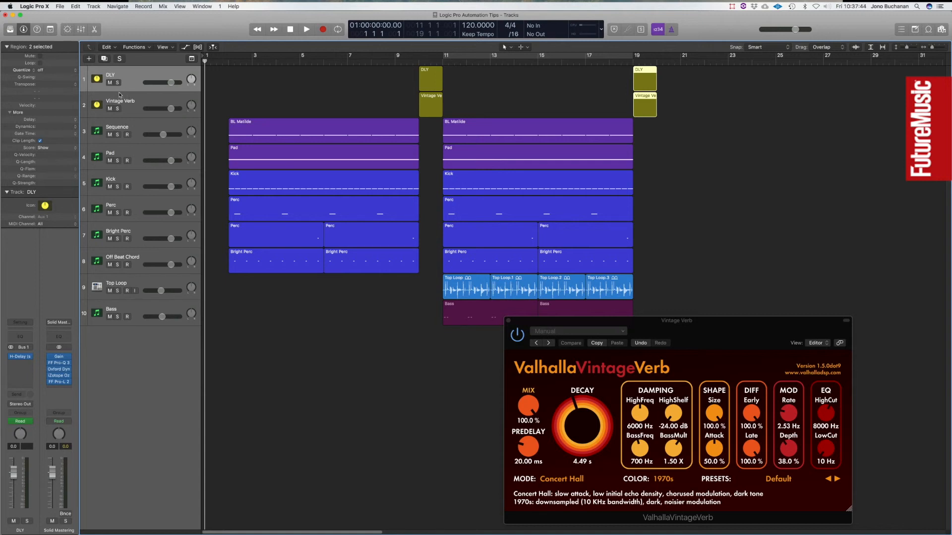